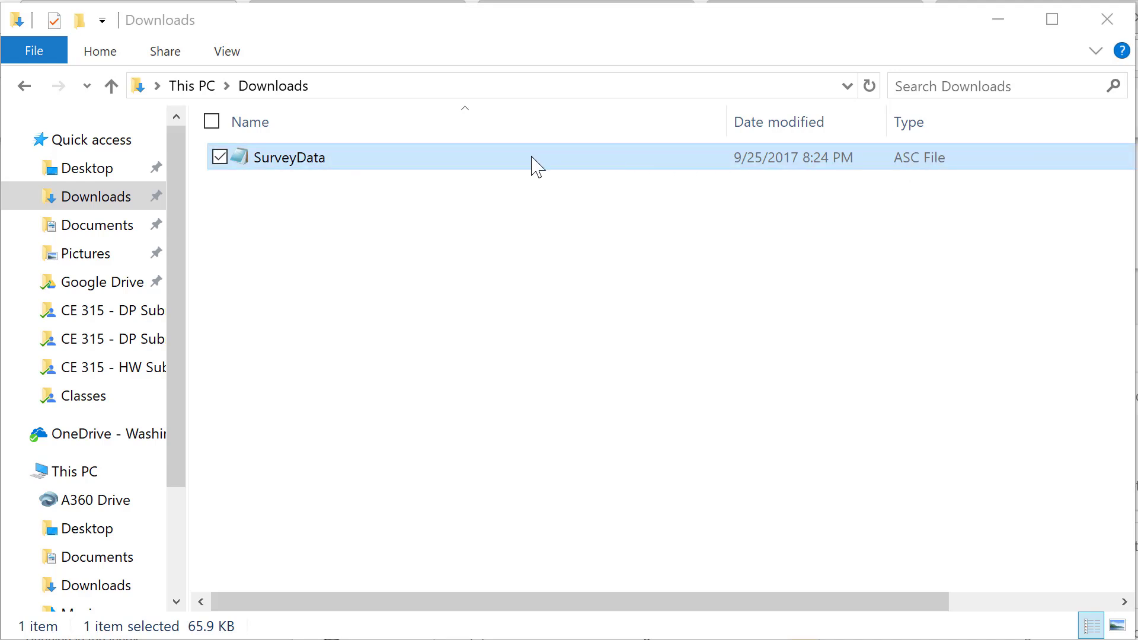
{"action": "mouse_move", "coordinate": [663, 174]}
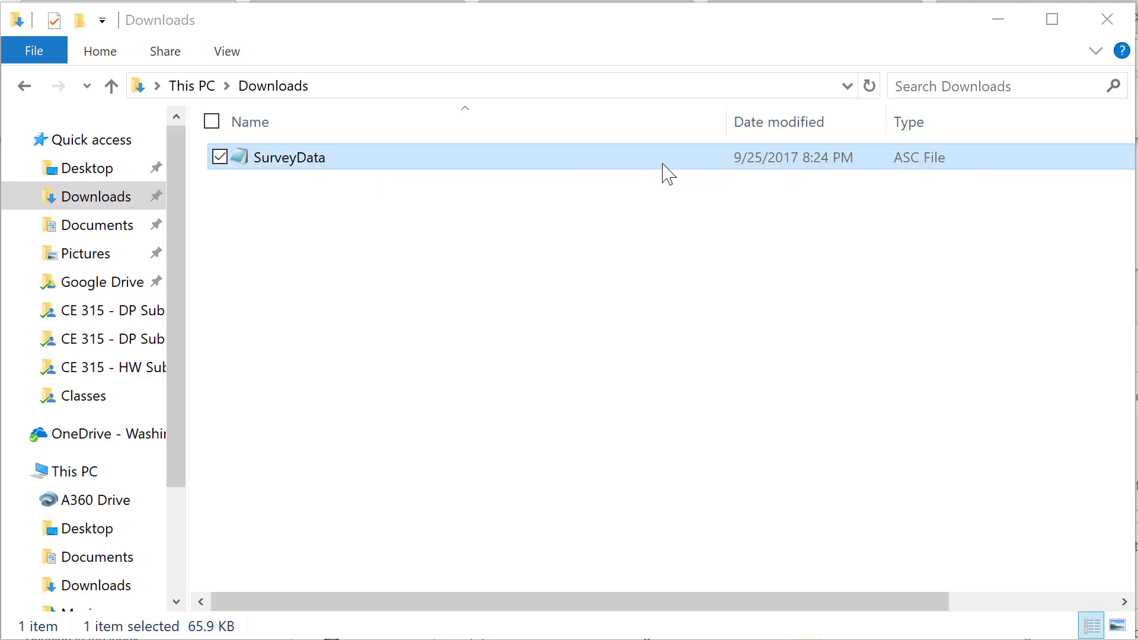
{"action": "mouse_move", "coordinate": [416, 175]}
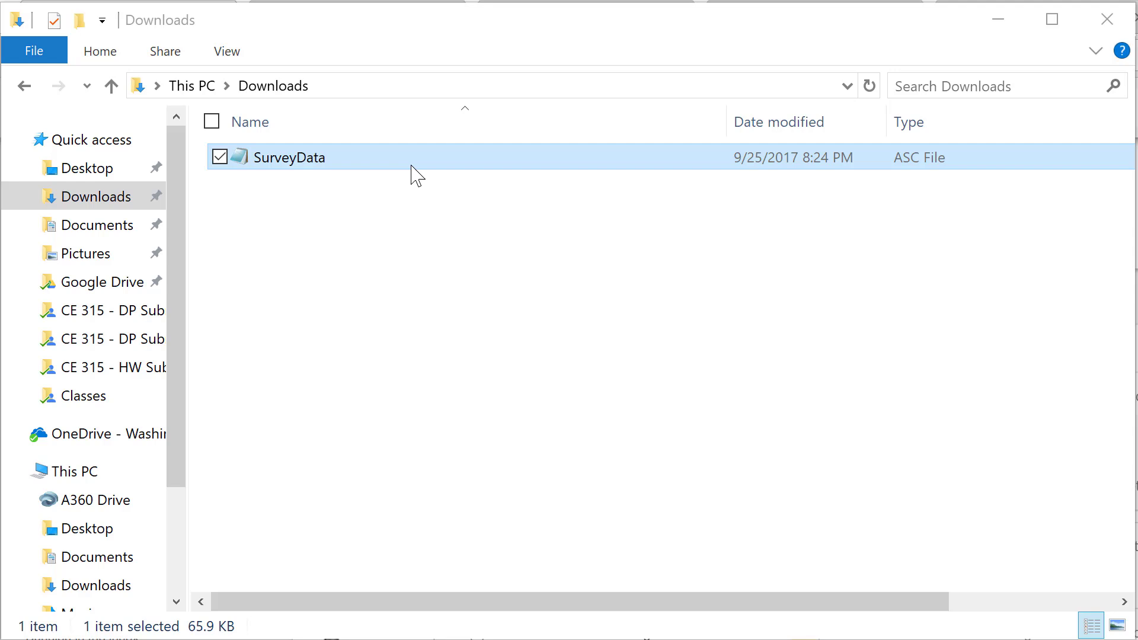
{"action": "mouse_move", "coordinate": [345, 171]}
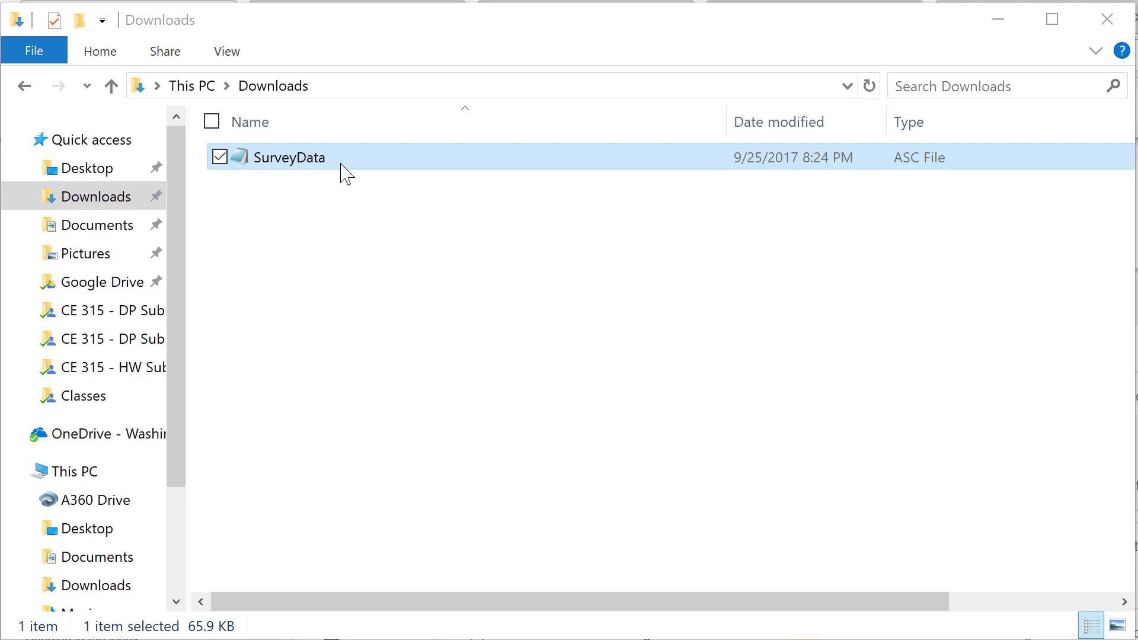
View the raw SurveyData file contents, close it, and launch Excel
{"action": "double_click", "coordinate": [285, 157]}
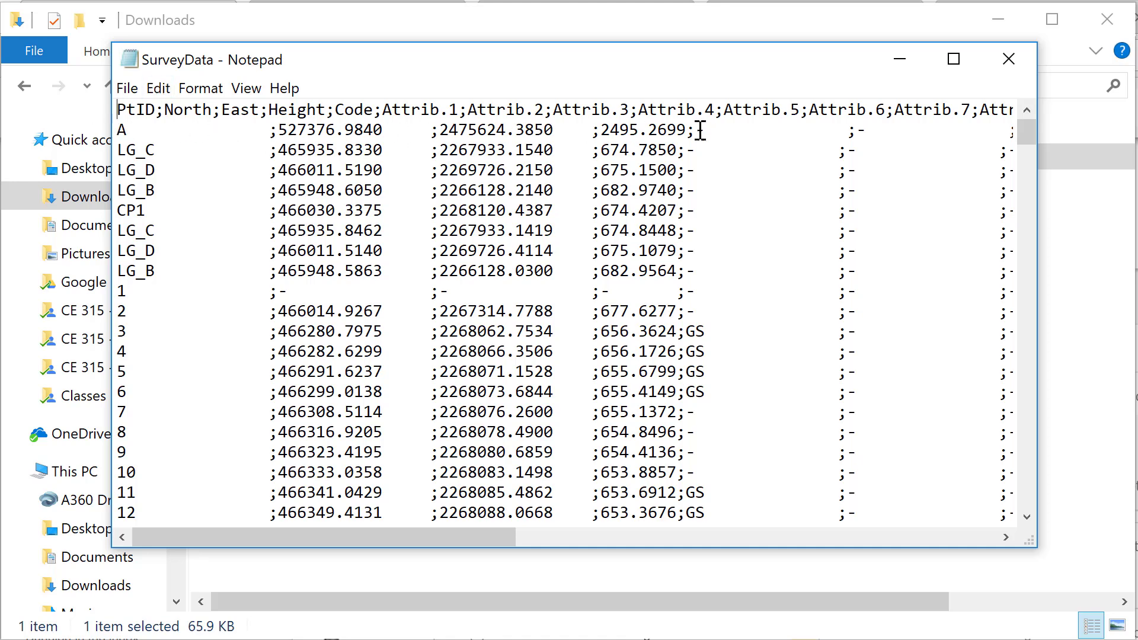
{"action": "mouse_move", "coordinate": [1008, 59]}
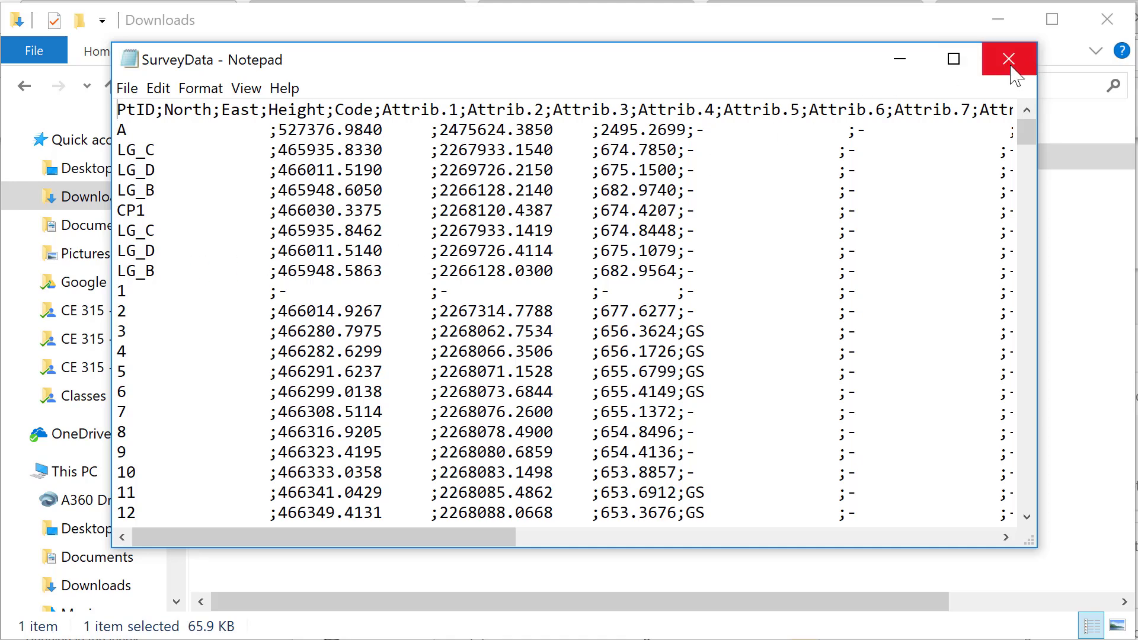
{"action": "left_click", "coordinate": [1008, 58]}
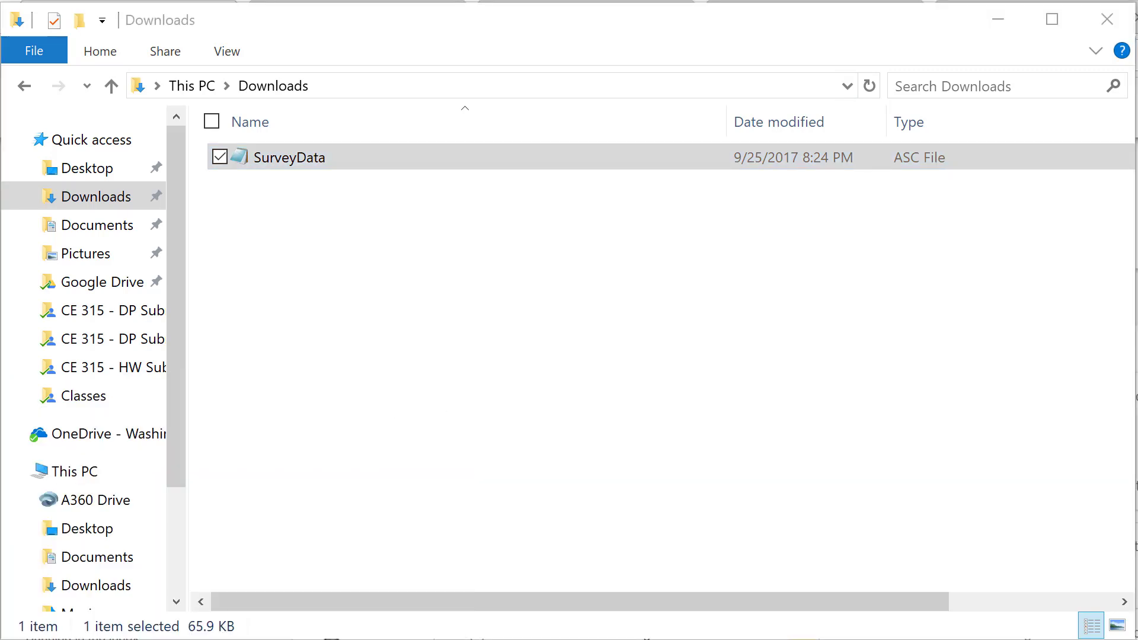
{"action": "double_click", "coordinate": [290, 158]}
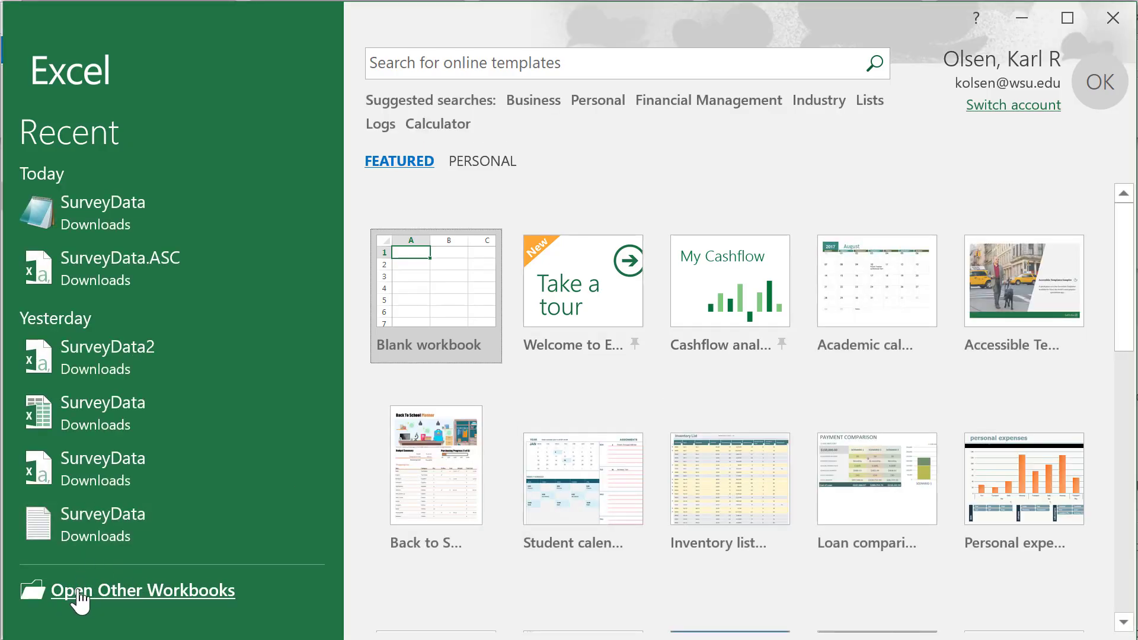
Browse the computer with the All Files filter and select the SurveyData ASC file
{"action": "left_click", "coordinate": [436, 283]}
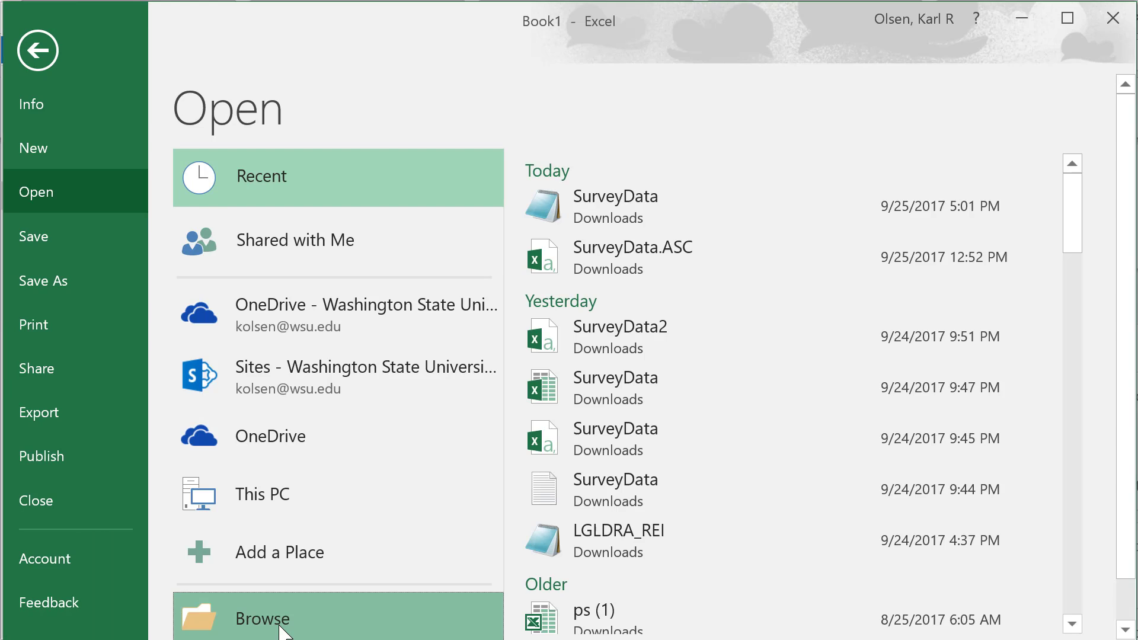
{"action": "left_click", "coordinate": [261, 618]}
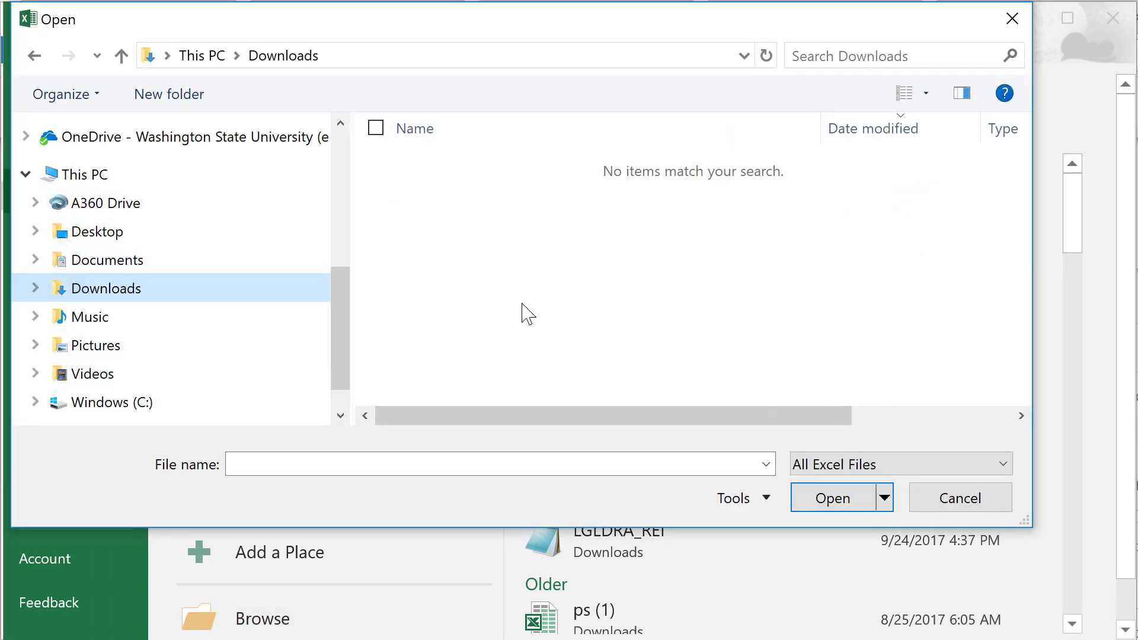
{"action": "mouse_move", "coordinate": [762, 321]}
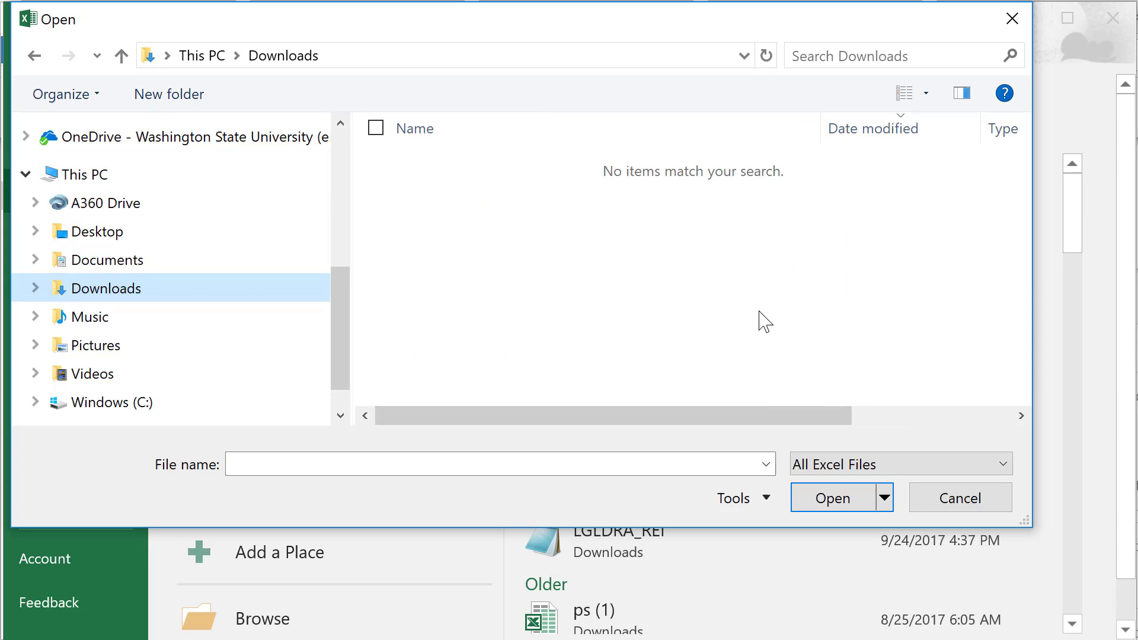
{"action": "mouse_move", "coordinate": [691, 257]}
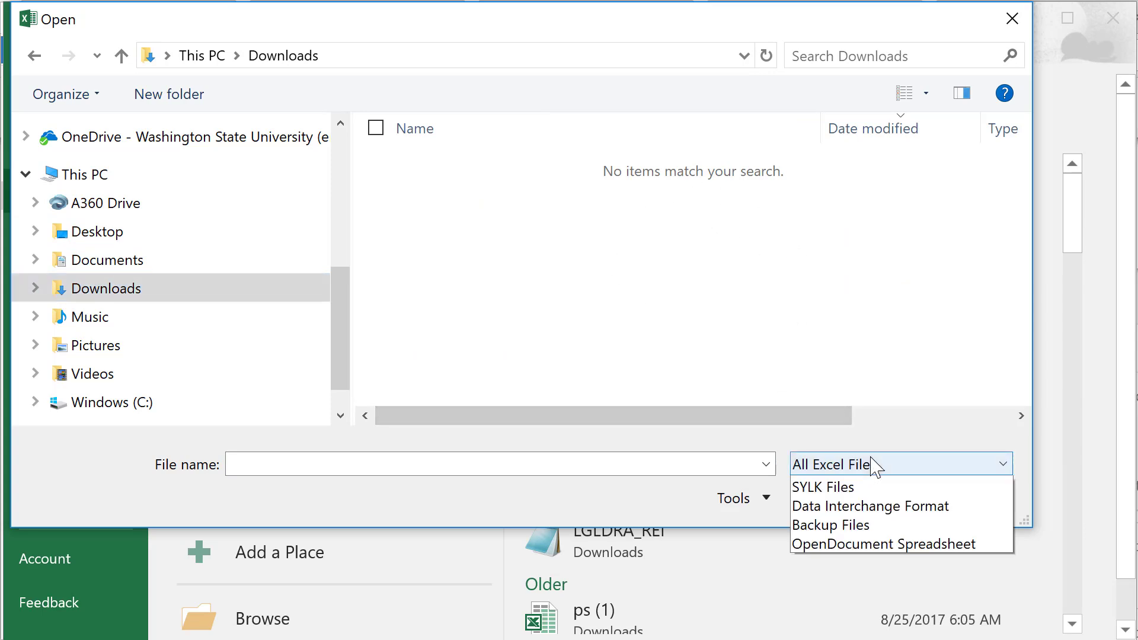
{"action": "left_click", "coordinate": [845, 465]}
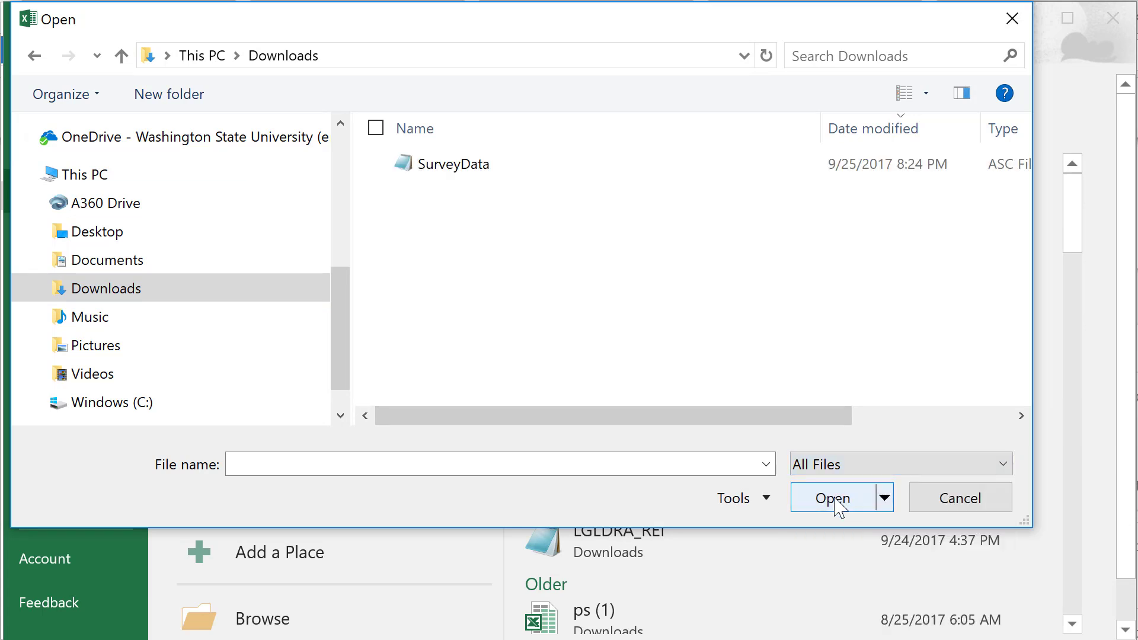
{"action": "left_click", "coordinate": [441, 164]}
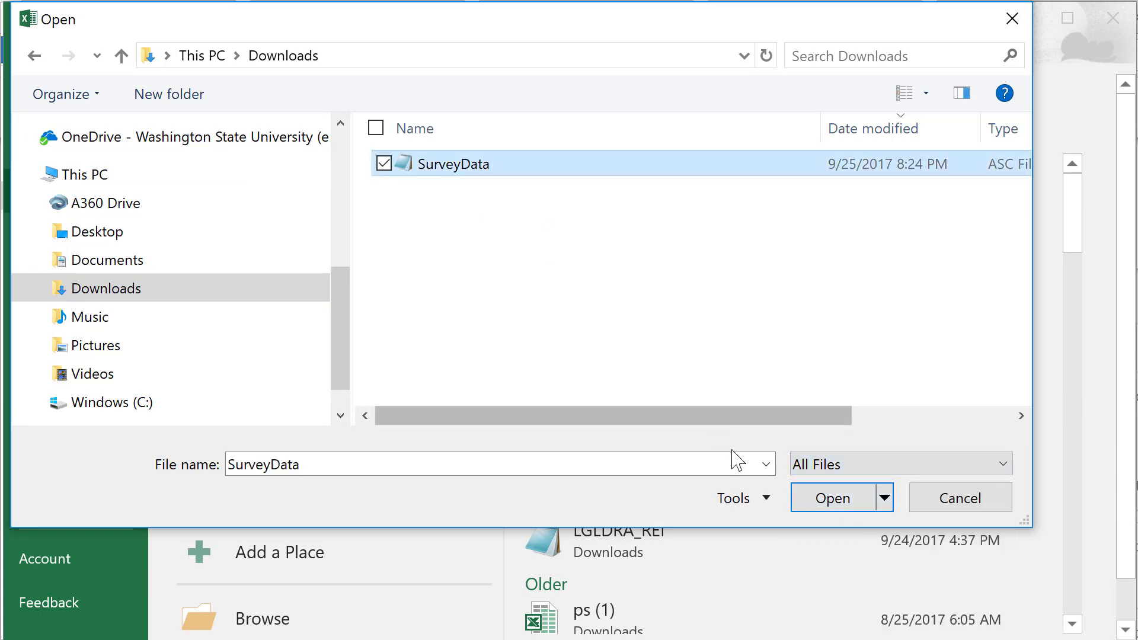
Open SurveyData in the Text Import Wizard and choose the Delimited data type
{"action": "left_click", "coordinate": [832, 498]}
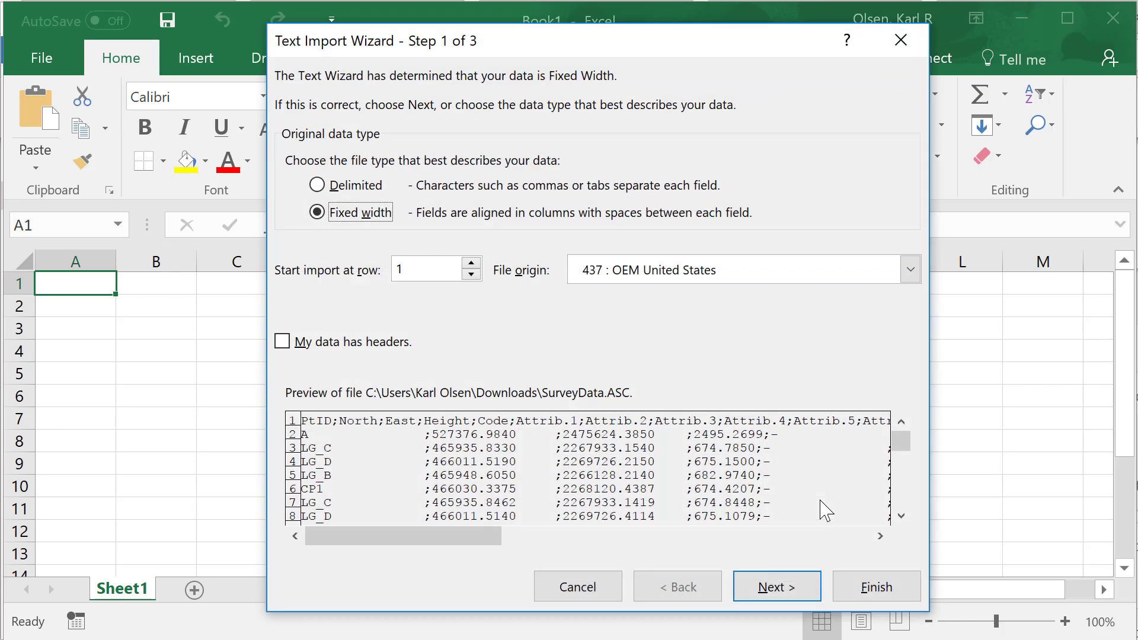
{"action": "mouse_move", "coordinate": [398, 376]}
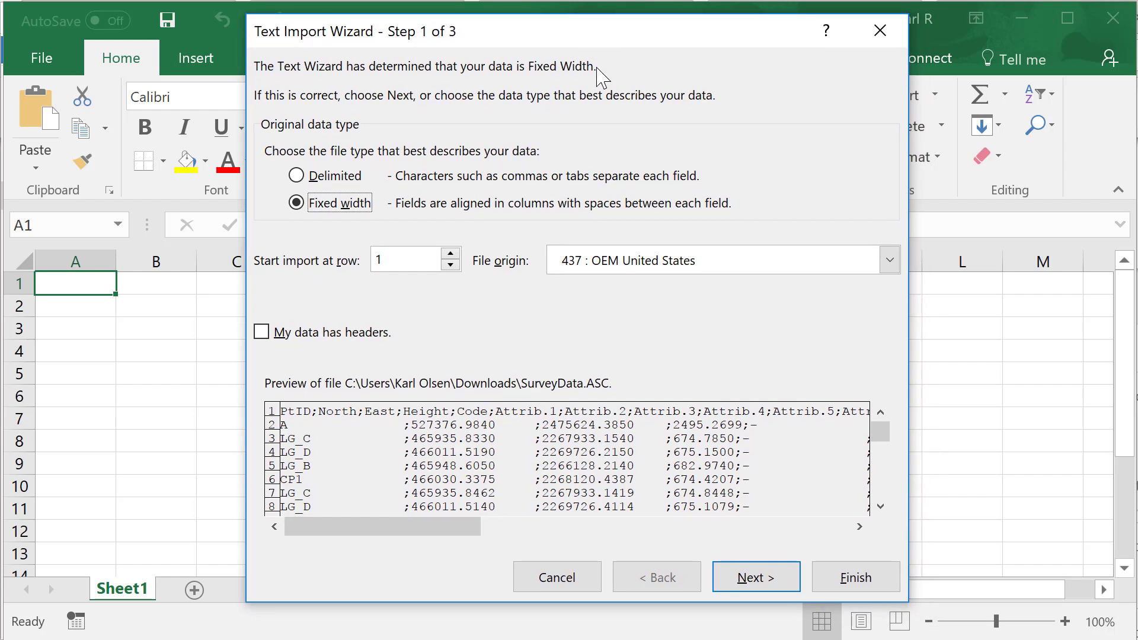
{"action": "mouse_move", "coordinate": [503, 303]}
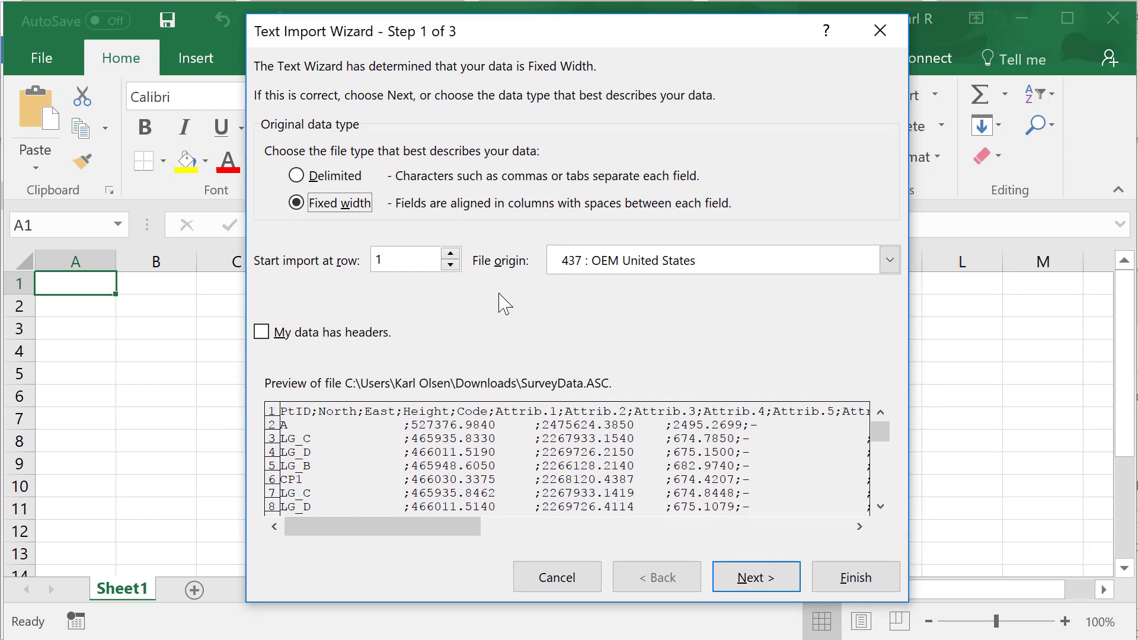
{"action": "mouse_move", "coordinate": [353, 225]}
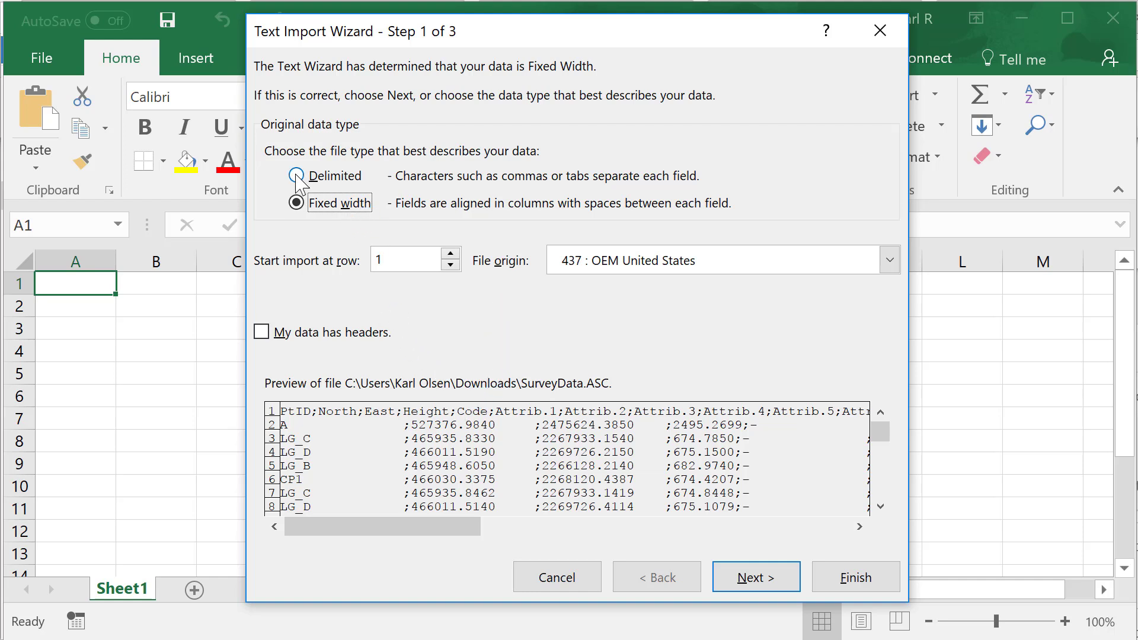
{"action": "left_click", "coordinate": [296, 176]}
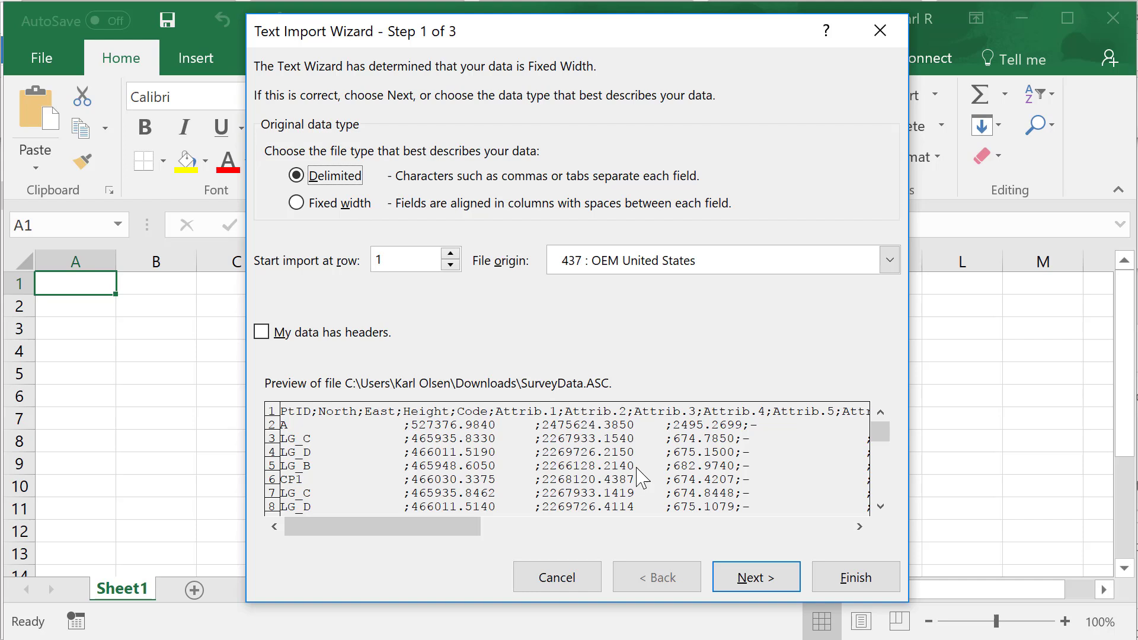
In wizard step 2, split the data on Tab and Semicolon delimiters
{"action": "left_click", "coordinate": [754, 577]}
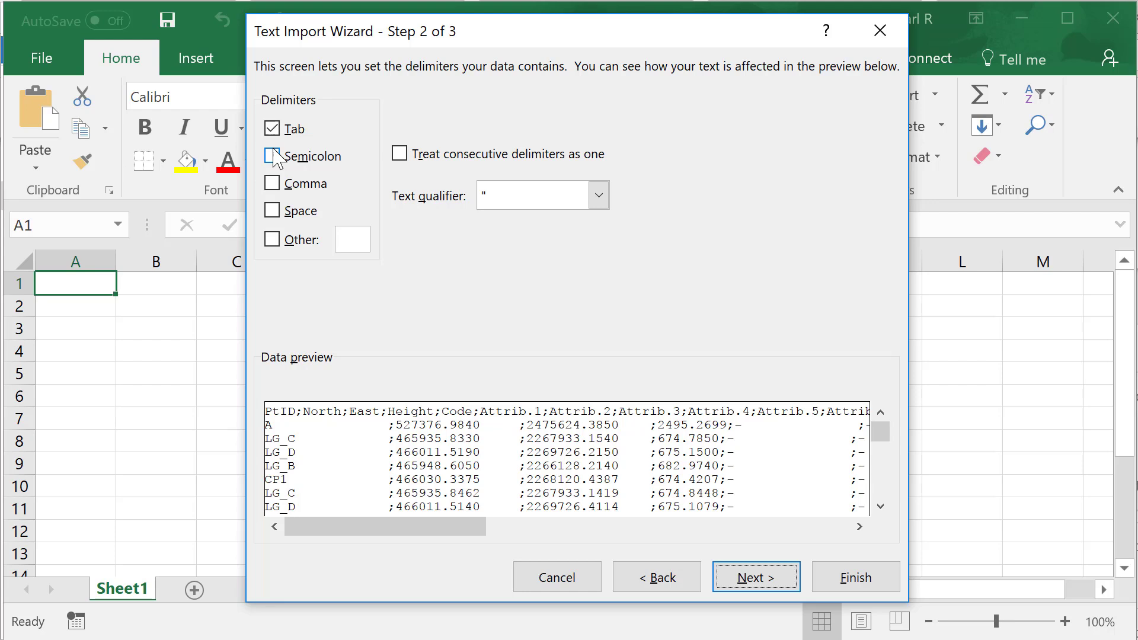
{"action": "left_click", "coordinate": [272, 155]}
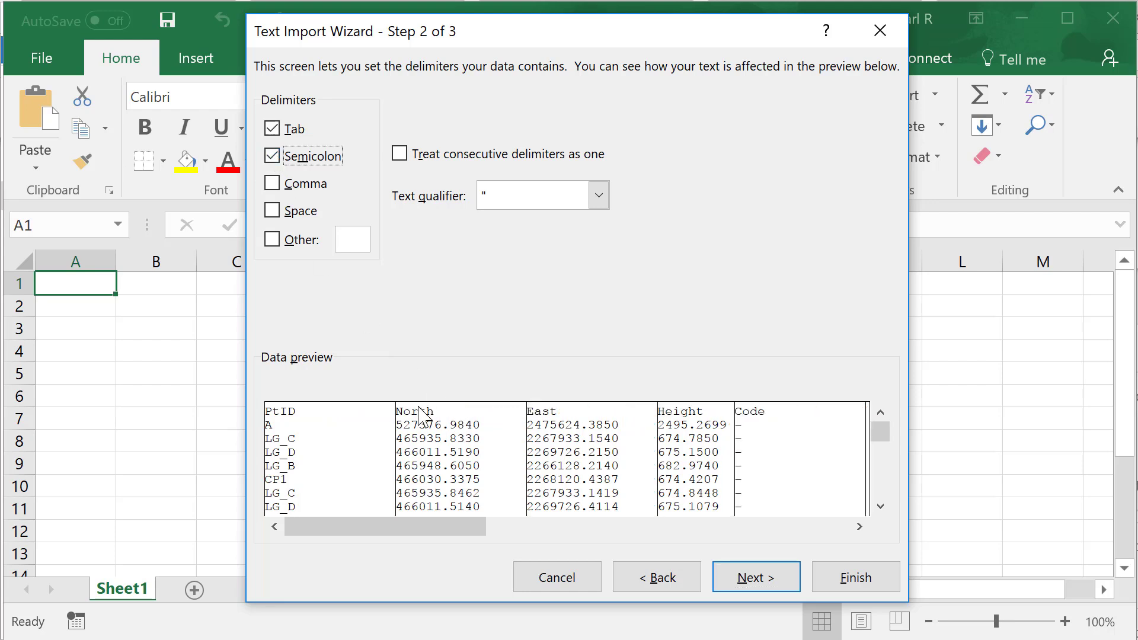
{"action": "mouse_move", "coordinate": [494, 433]}
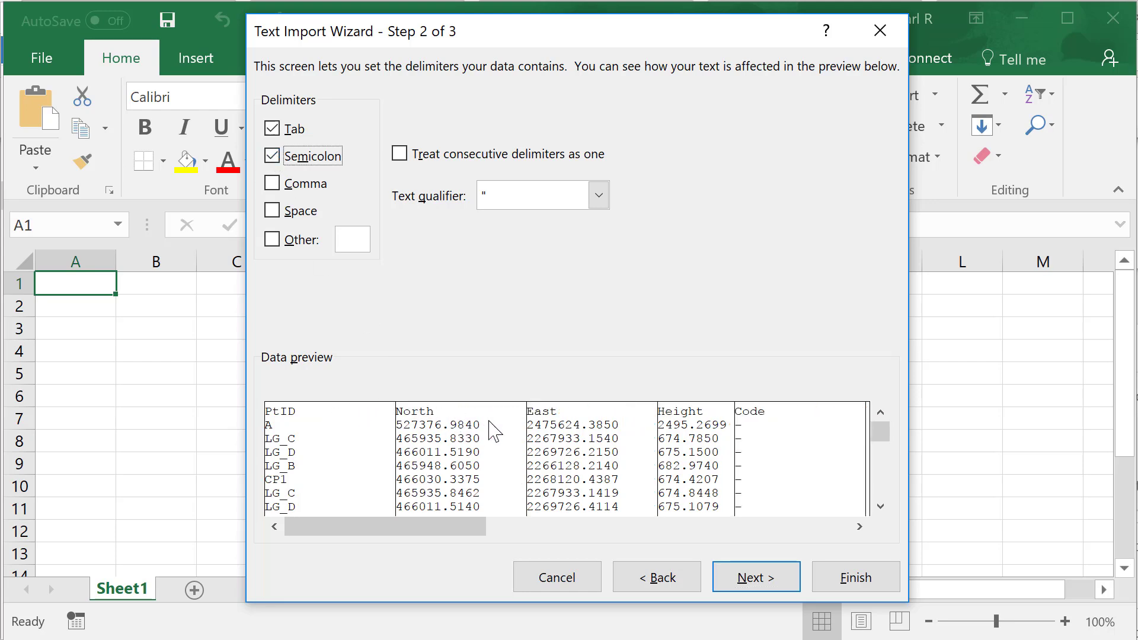
{"action": "mouse_move", "coordinate": [740, 463]}
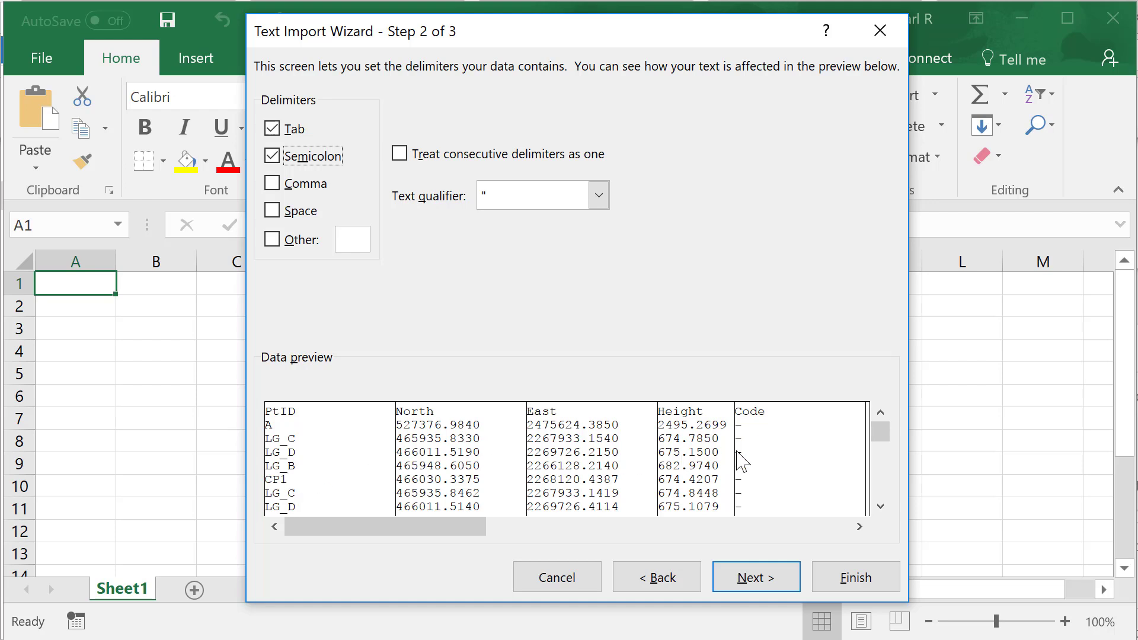
{"action": "mouse_move", "coordinate": [399, 153]}
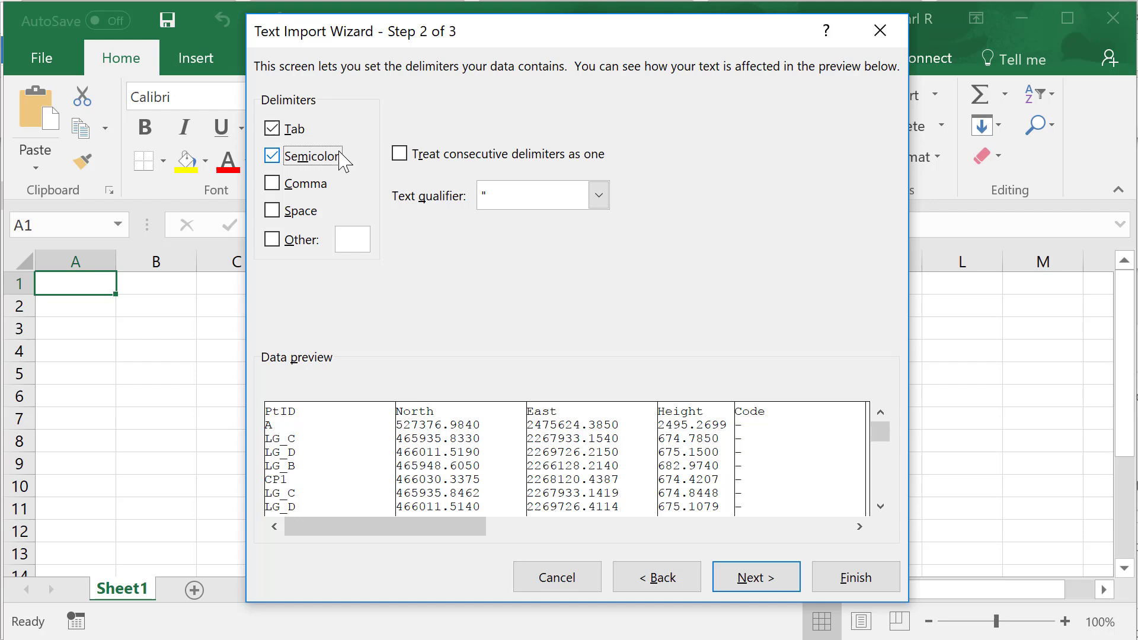
{"action": "mouse_move", "coordinate": [289, 185]}
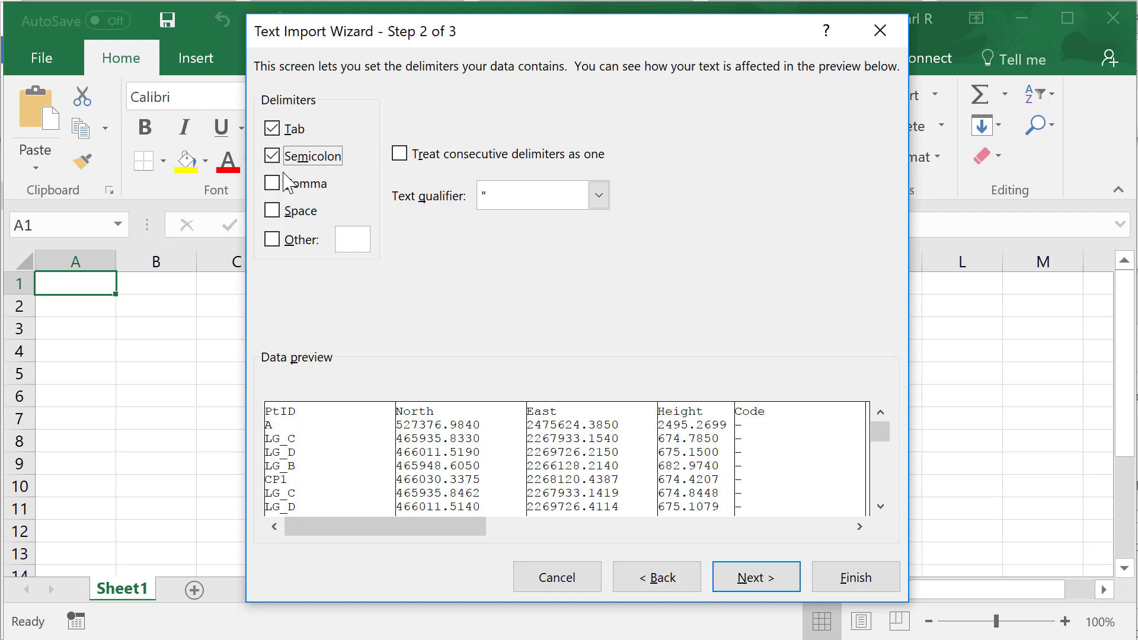
{"action": "mouse_move", "coordinate": [390, 313]}
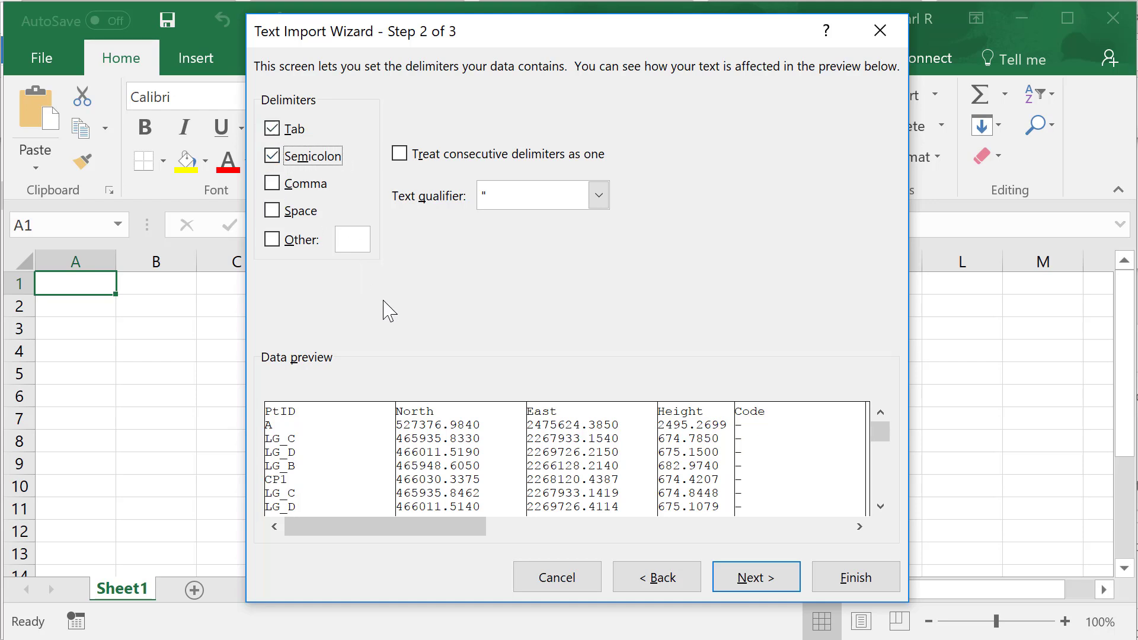
{"action": "mouse_move", "coordinate": [718, 439]}
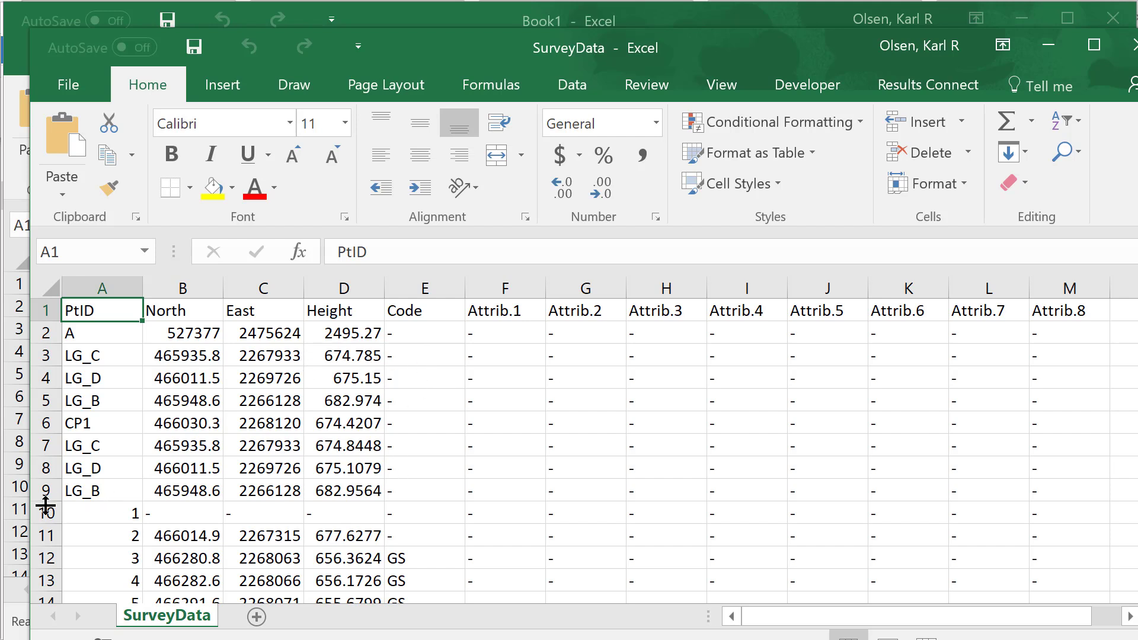
Delete worksheet row 10, the dash-only point 1 row
{"action": "left_click", "coordinate": [101, 512]}
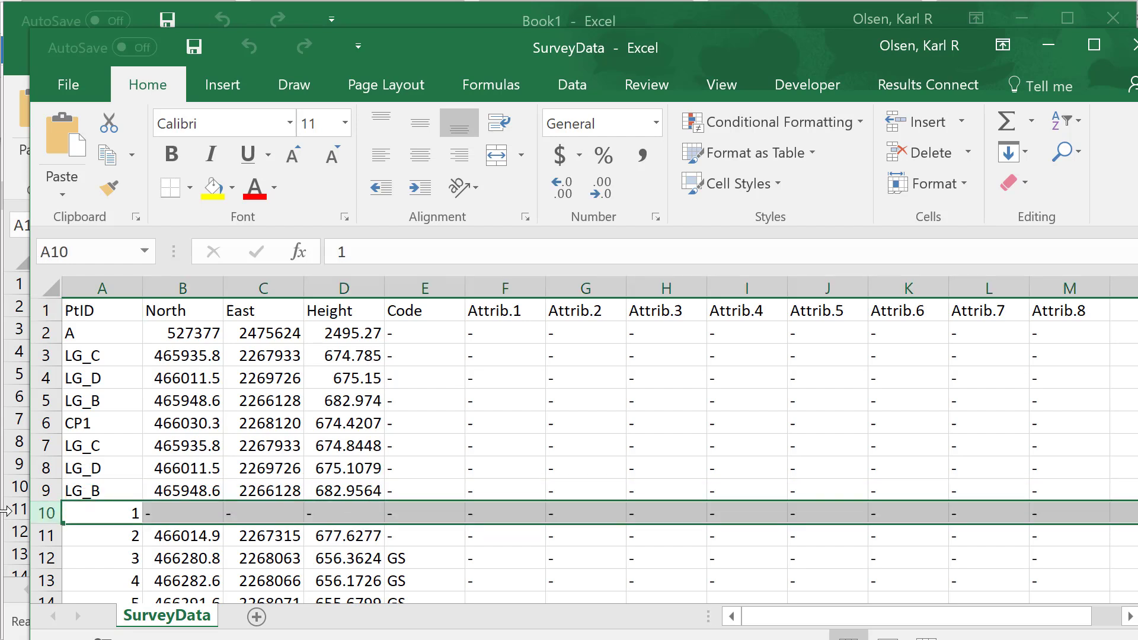
{"action": "right_click", "coordinate": [101, 512]}
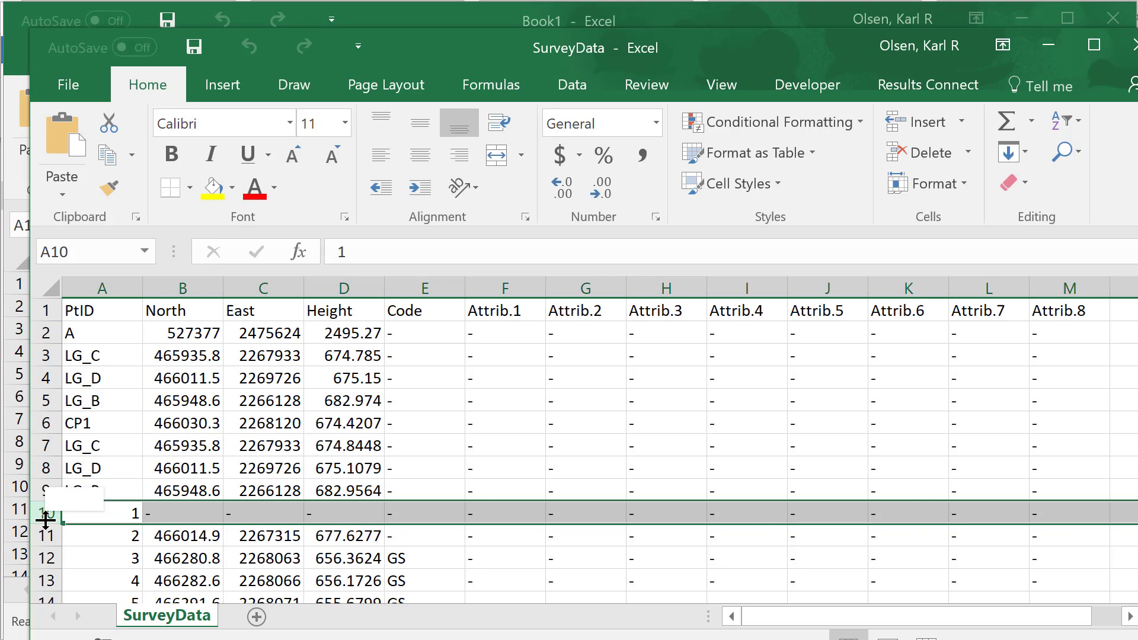
{"action": "right_click", "coordinate": [47, 511]}
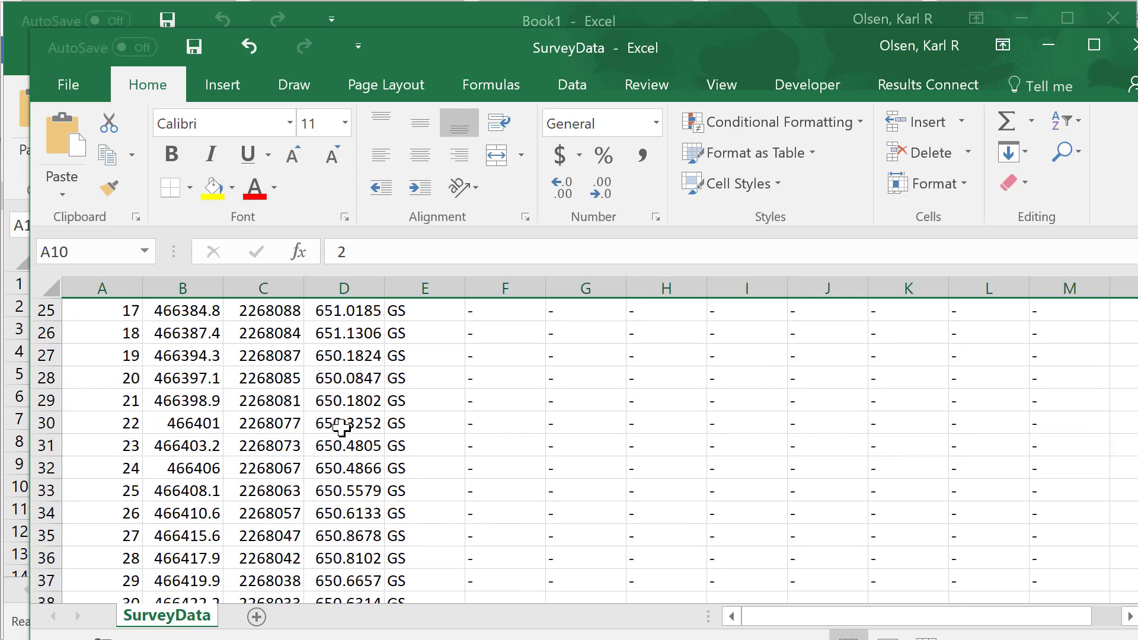
{"action": "scroll", "scroll_direction": "down", "scroll_amount": 3}
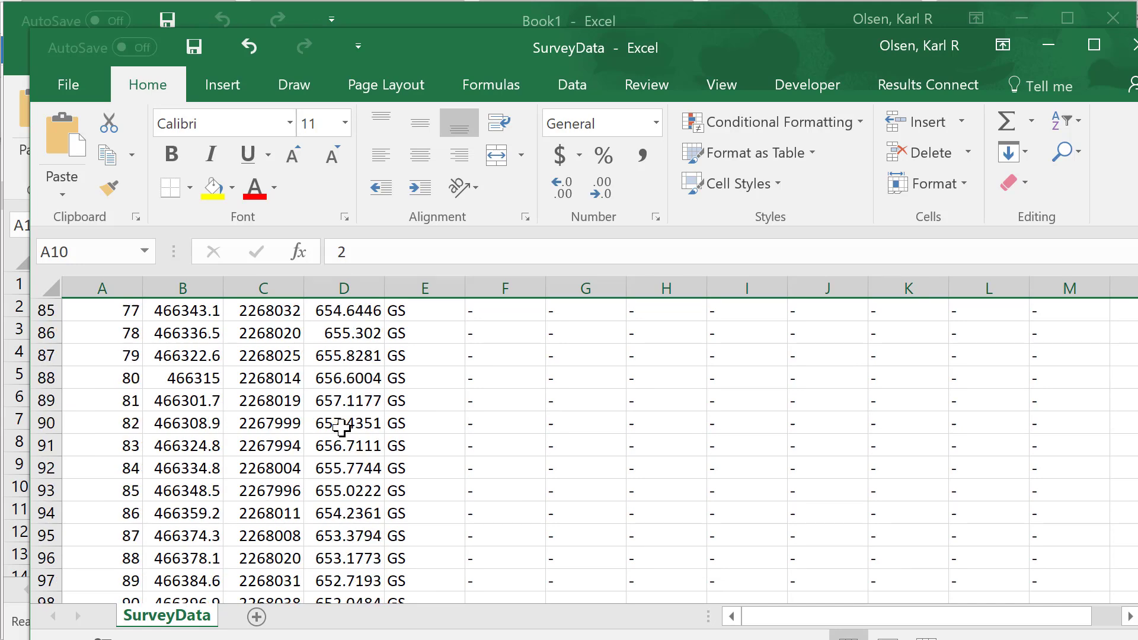
{"action": "scroll", "scroll_direction": "down", "scroll_amount": 3}
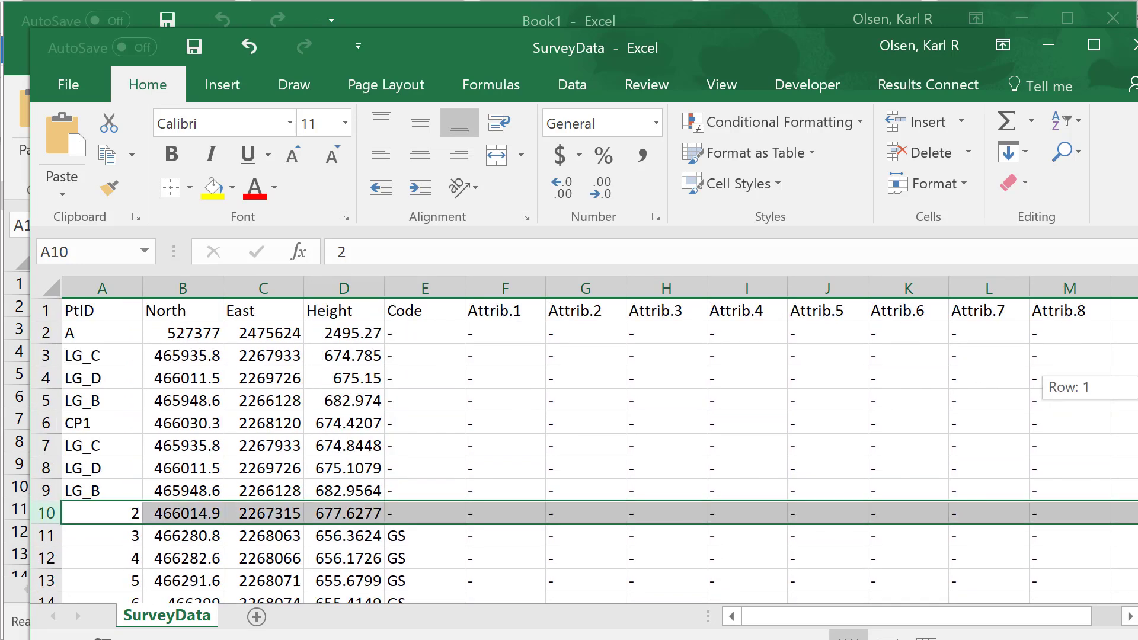
Delete rows 2–9 holding the named points at the top
{"action": "left_click", "coordinate": [584, 400]}
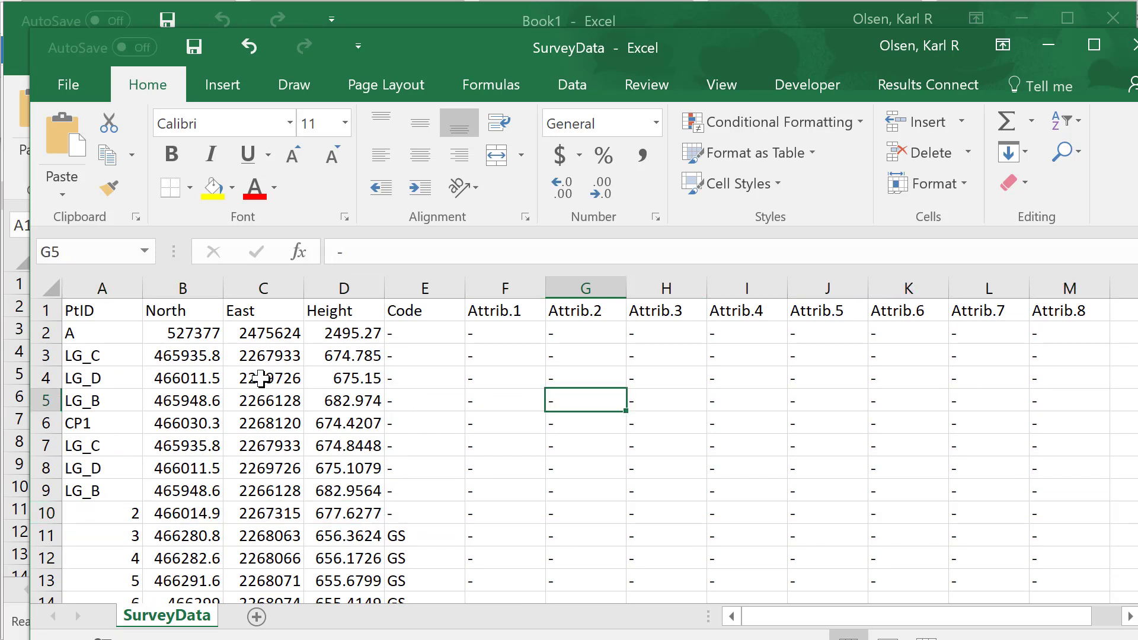
{"action": "left_click", "coordinate": [101, 332]}
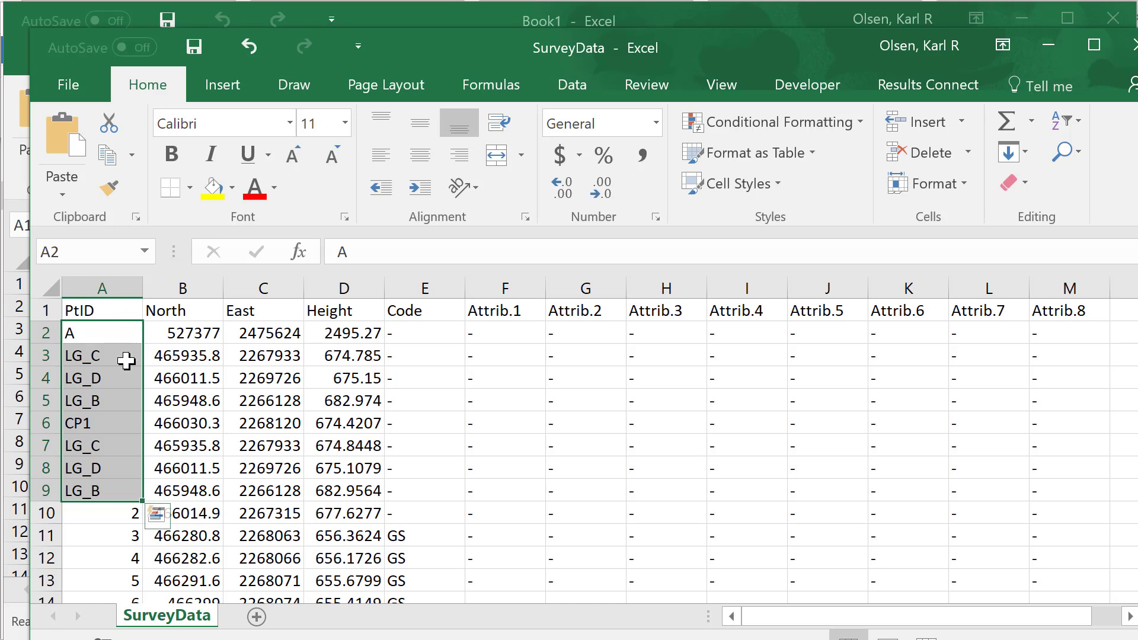
{"action": "left_click", "coordinate": [342, 400]}
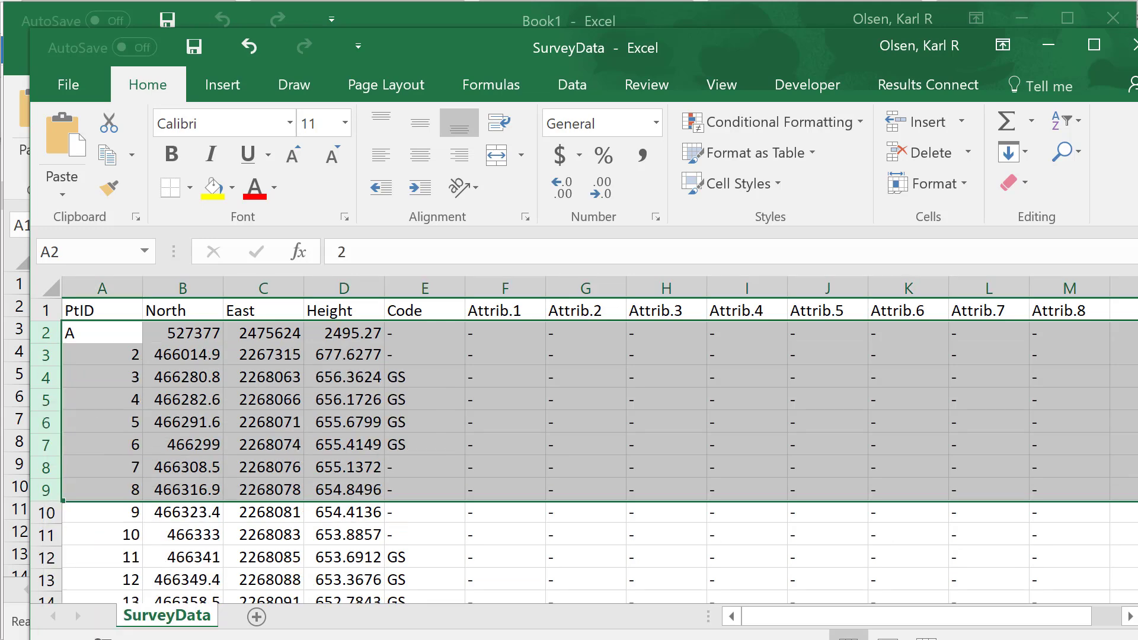
Scan down to point 302 and select LG_B in row 149
{"action": "scroll", "scroll_direction": "down", "scroll_amount": 3}
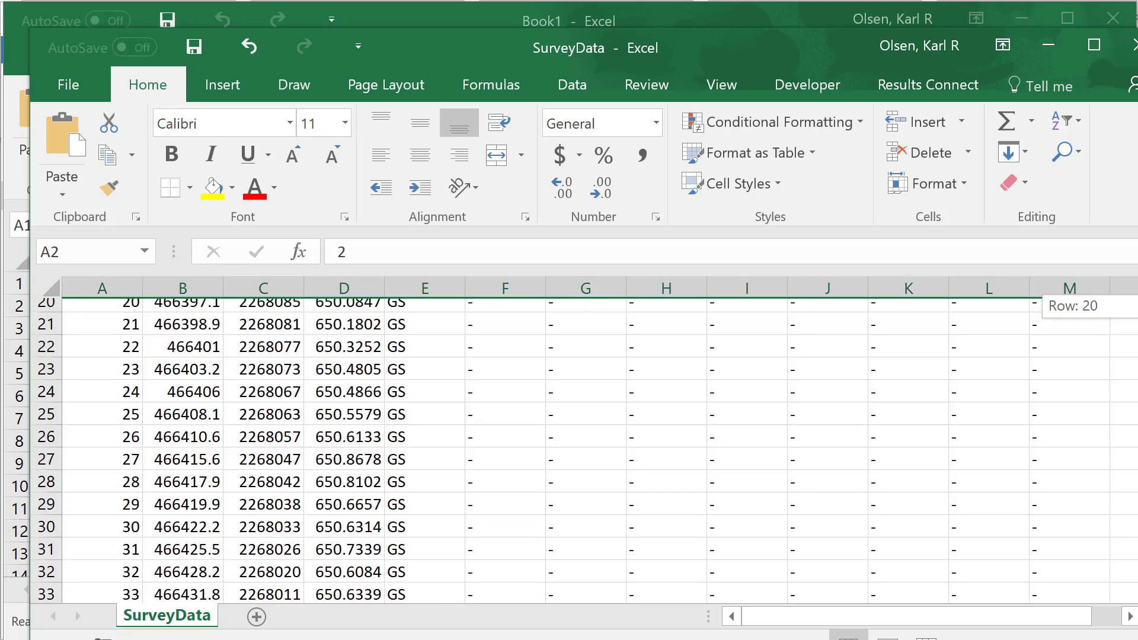
{"action": "scroll", "scroll_direction": "down", "scroll_amount": 3}
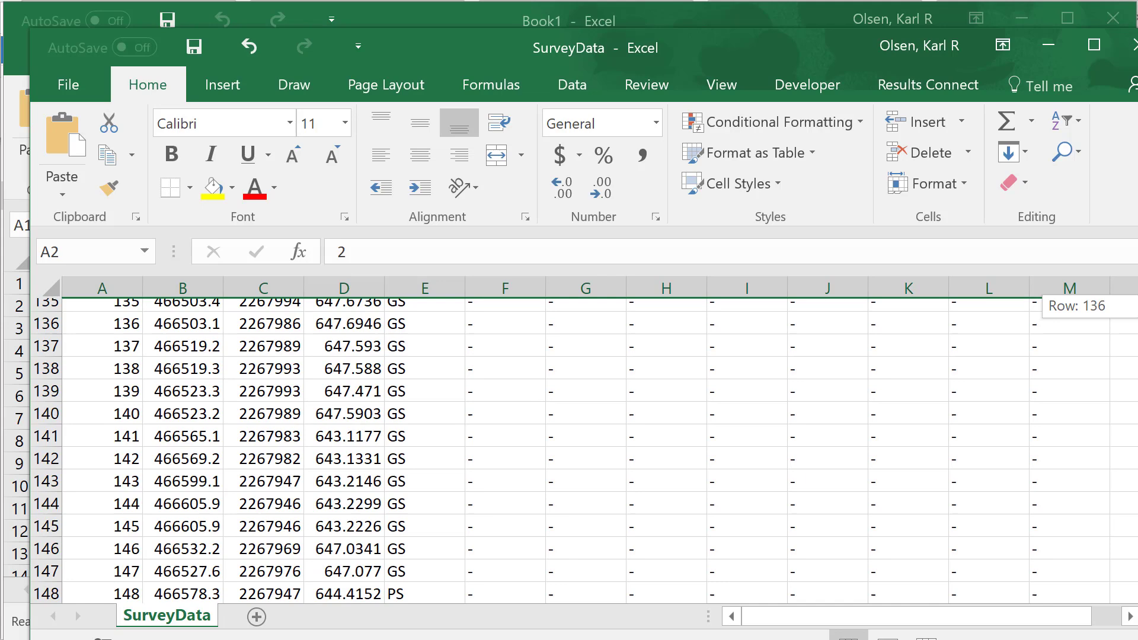
{"action": "scroll", "scroll_direction": "down", "scroll_amount": 3}
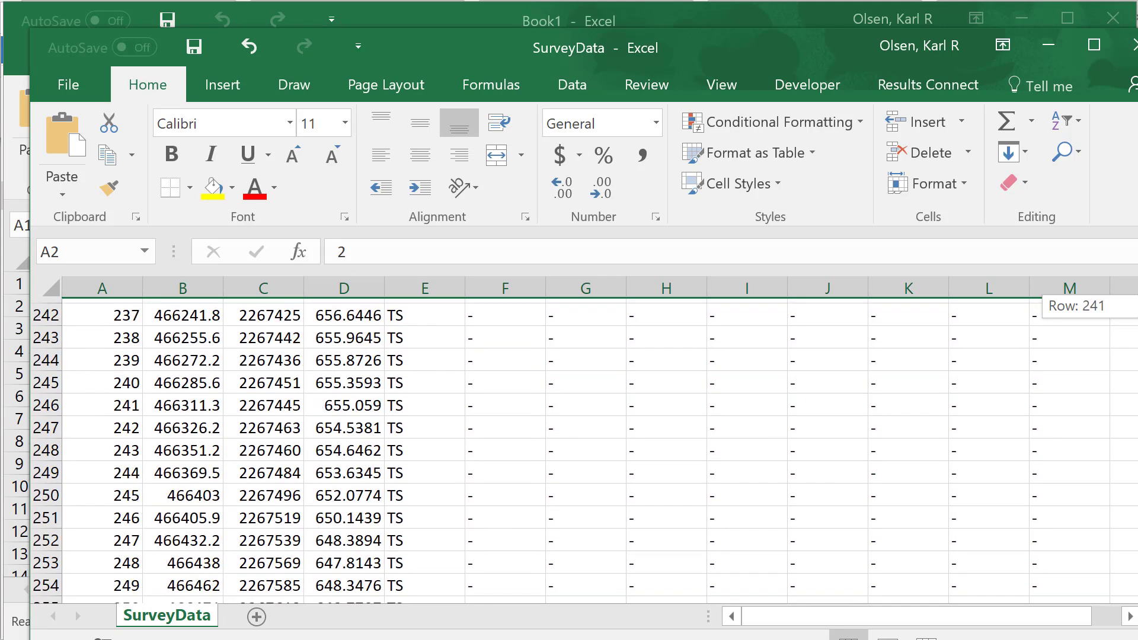
{"action": "scroll", "scroll_direction": "down", "scroll_amount": 3}
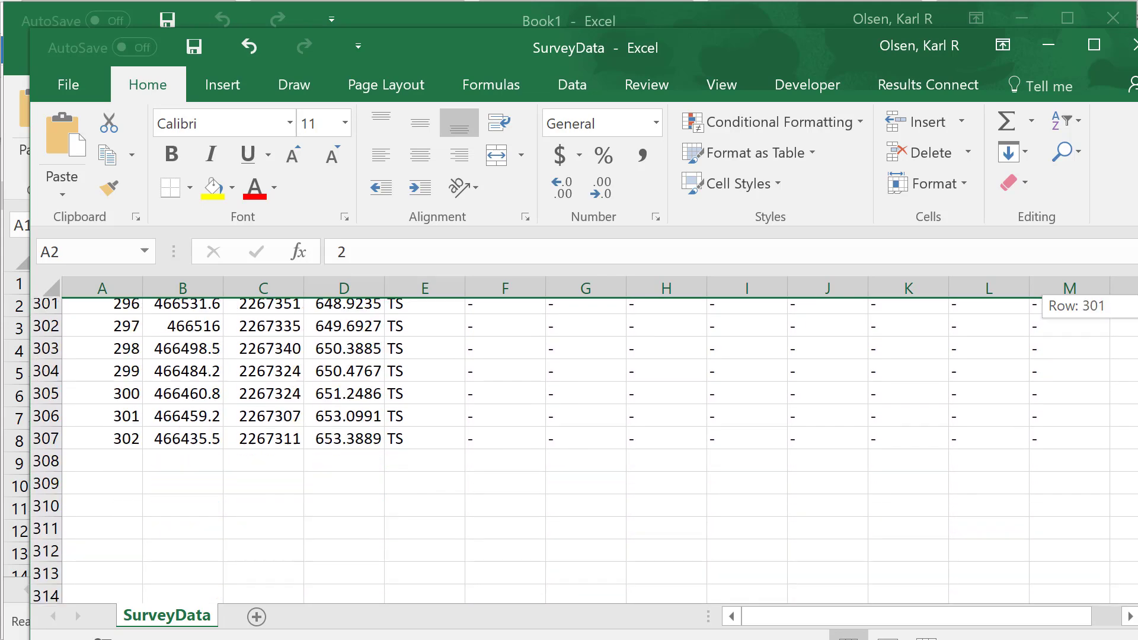
{"action": "scroll", "scroll_direction": "up", "scroll_amount": 3}
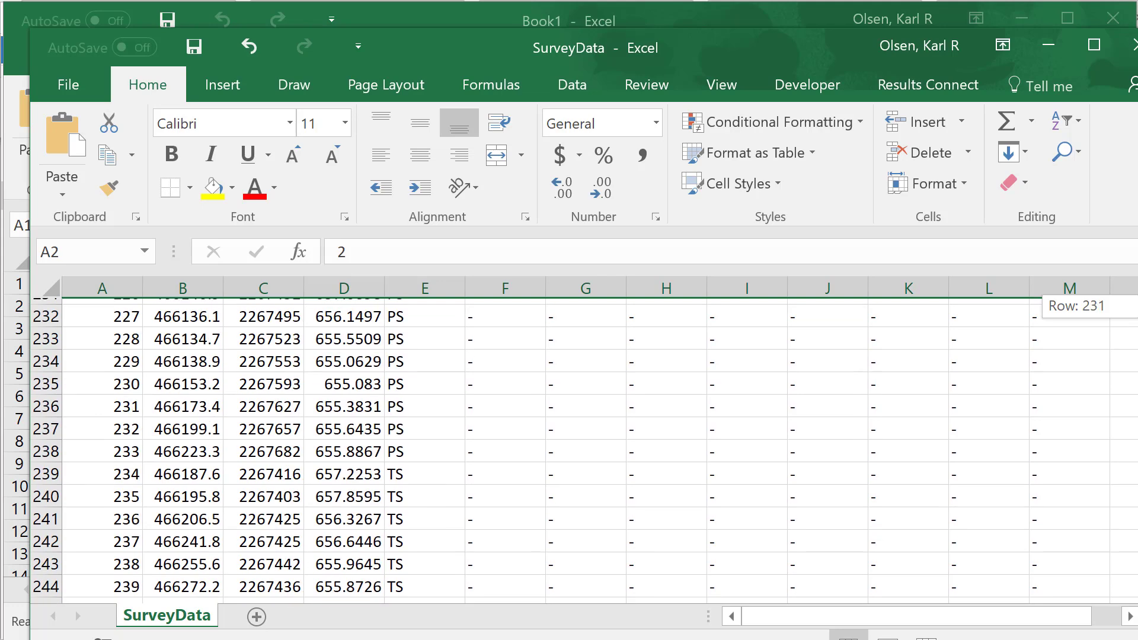
{"action": "scroll", "scroll_direction": "up", "scroll_amount": 3}
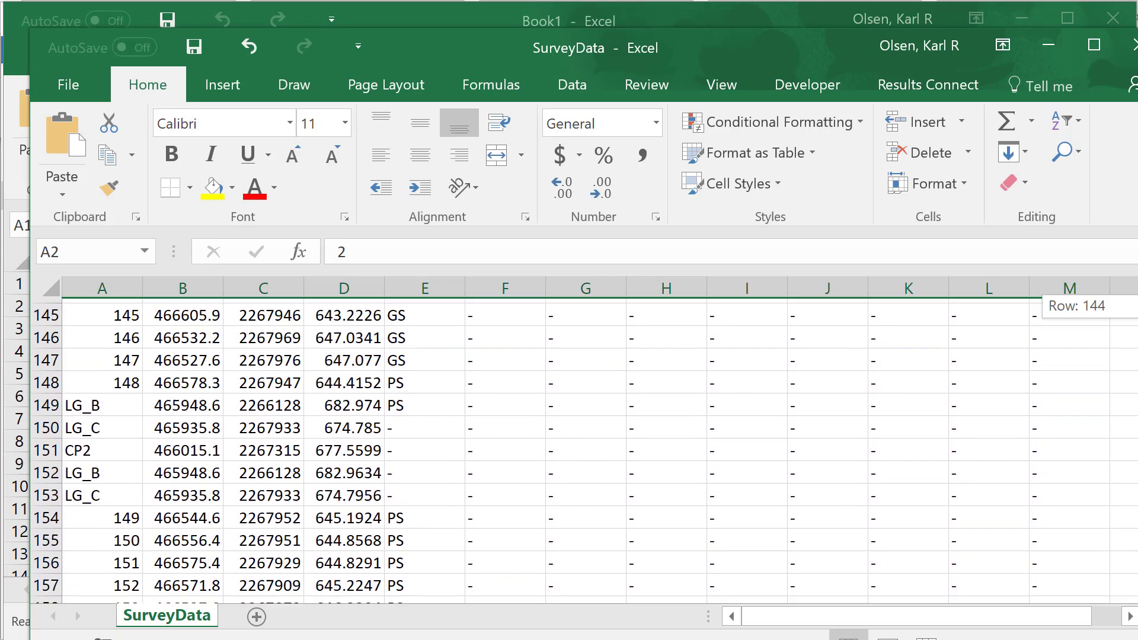
{"action": "left_click", "coordinate": [101, 400]}
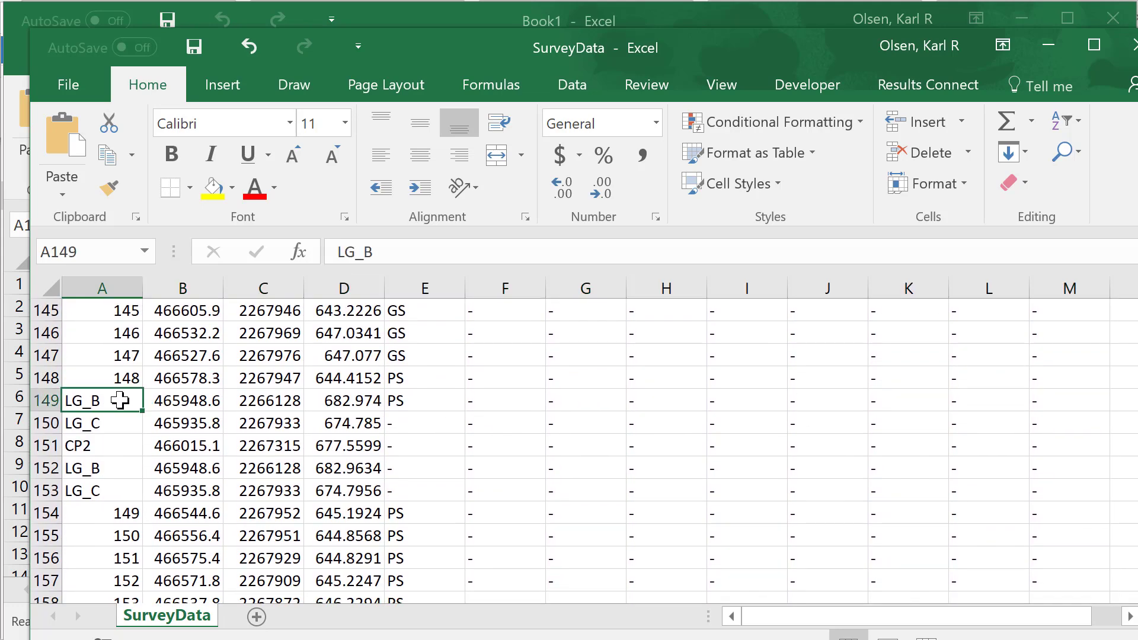
Type 1 and select a GS code cell to copy downward
{"action": "type", "text": "1"}
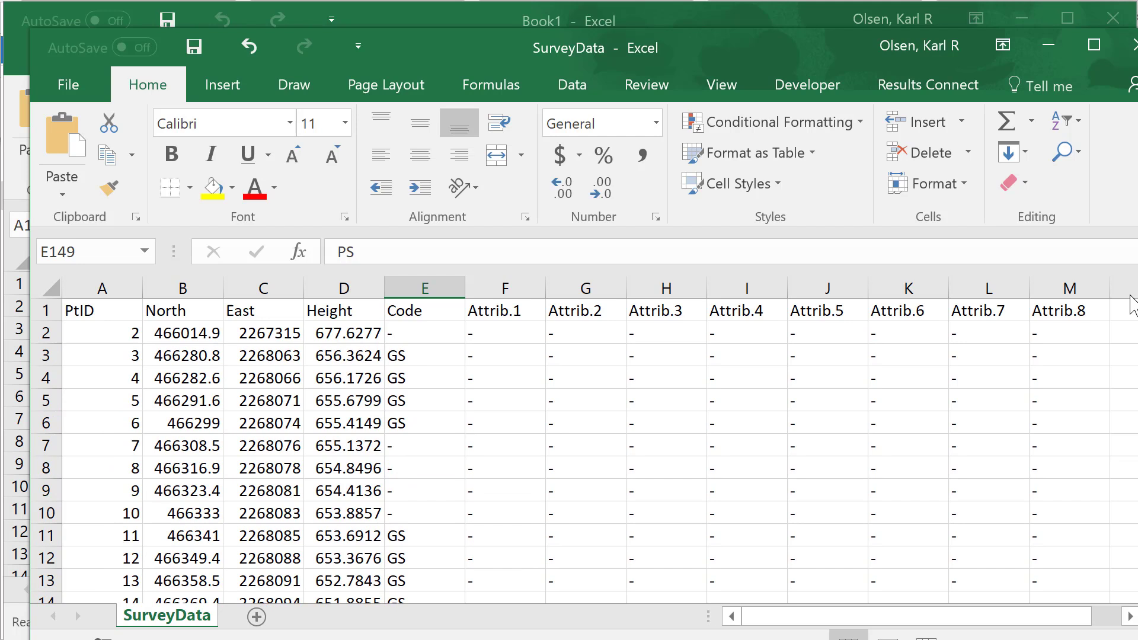
{"action": "left_click", "coordinate": [424, 355]}
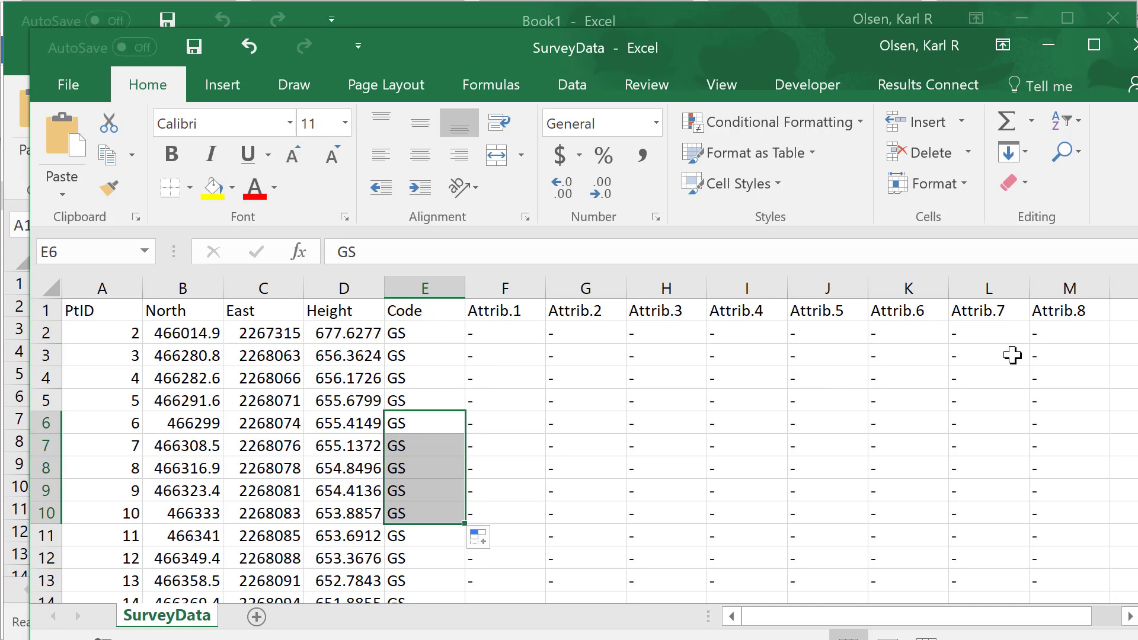
{"action": "scroll", "scroll_direction": "down", "scroll_amount": 3}
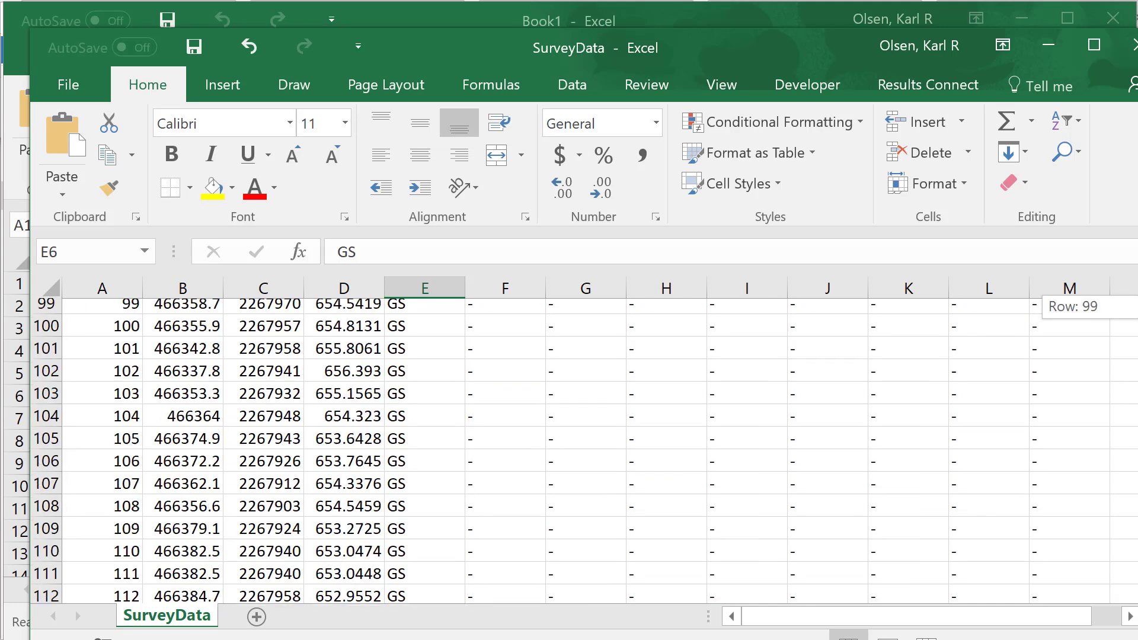
{"action": "scroll", "scroll_direction": "down", "scroll_amount": 3}
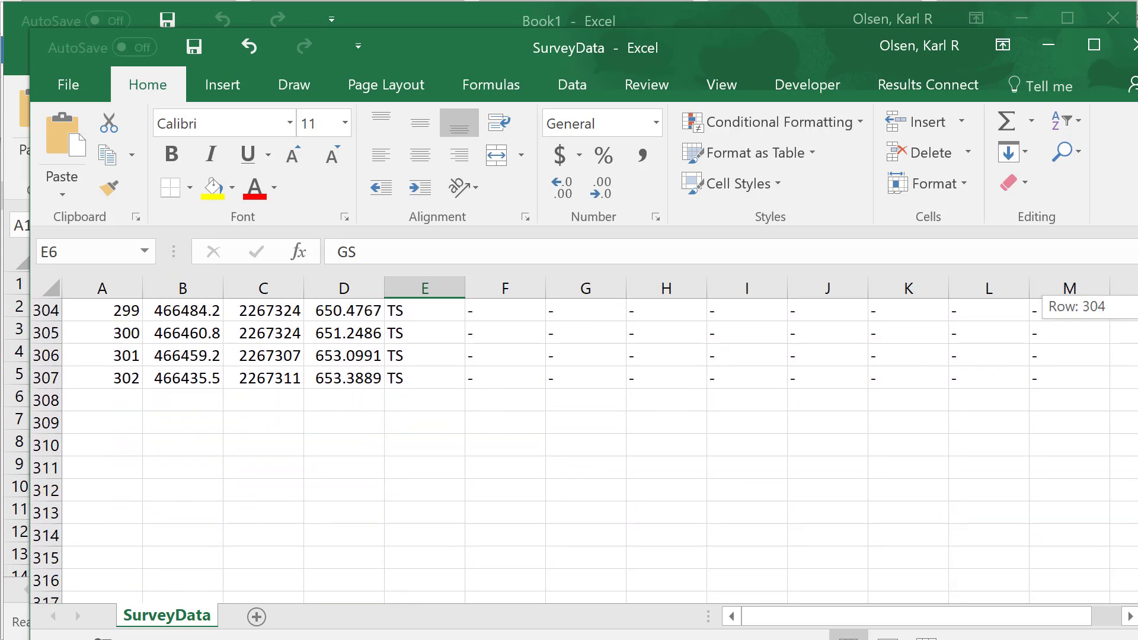
{"action": "scroll", "scroll_direction": "up", "scroll_amount": 3}
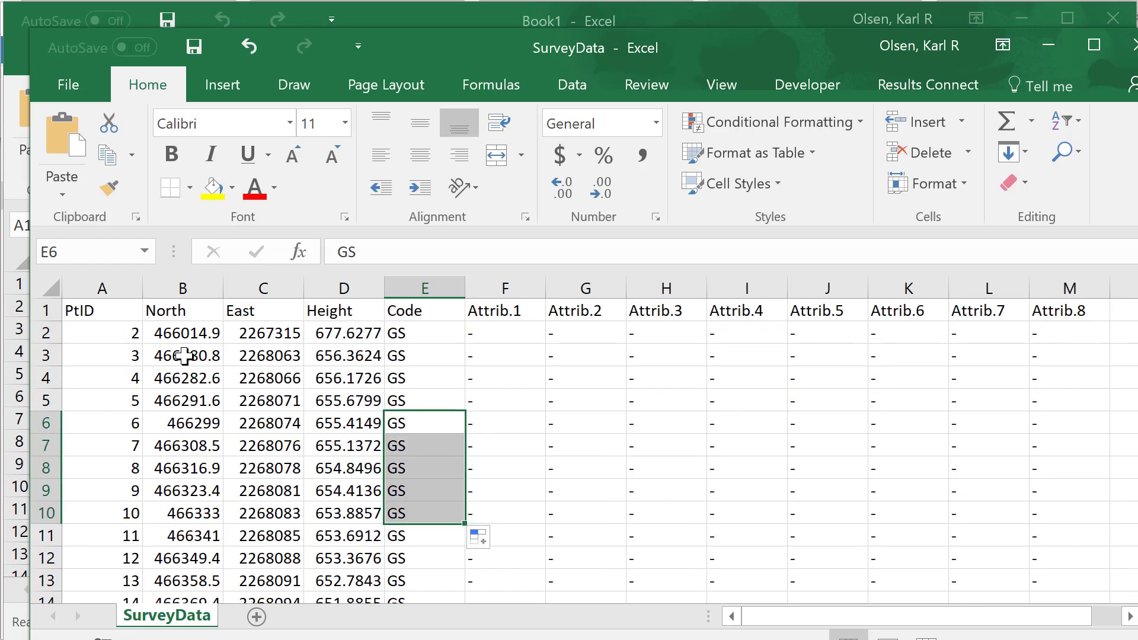
{"action": "mouse_move", "coordinate": [429, 361]}
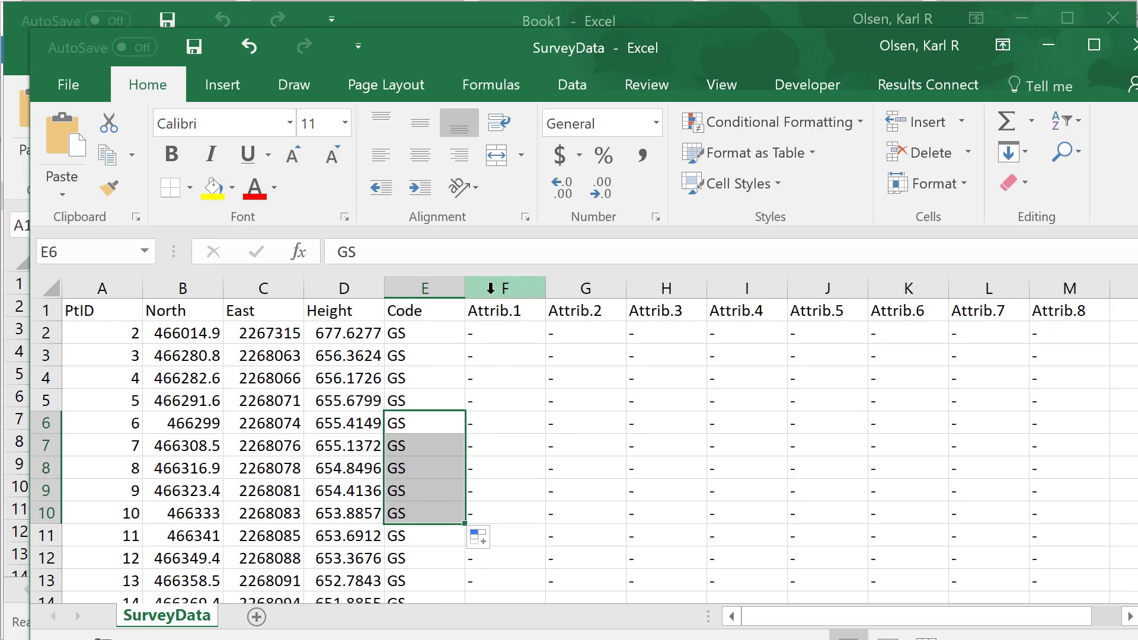
Delete the empty Attrib.1–Attrib.8 columns F through M, then deselect
{"action": "left_click", "coordinate": [503, 288]}
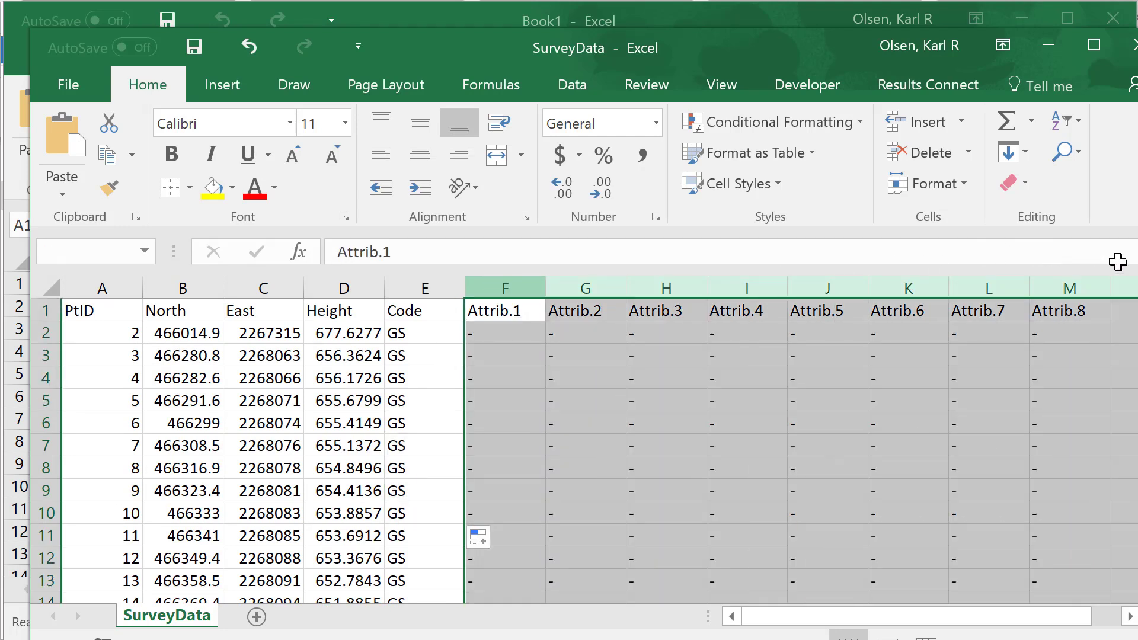
{"action": "right_click", "coordinate": [503, 287]}
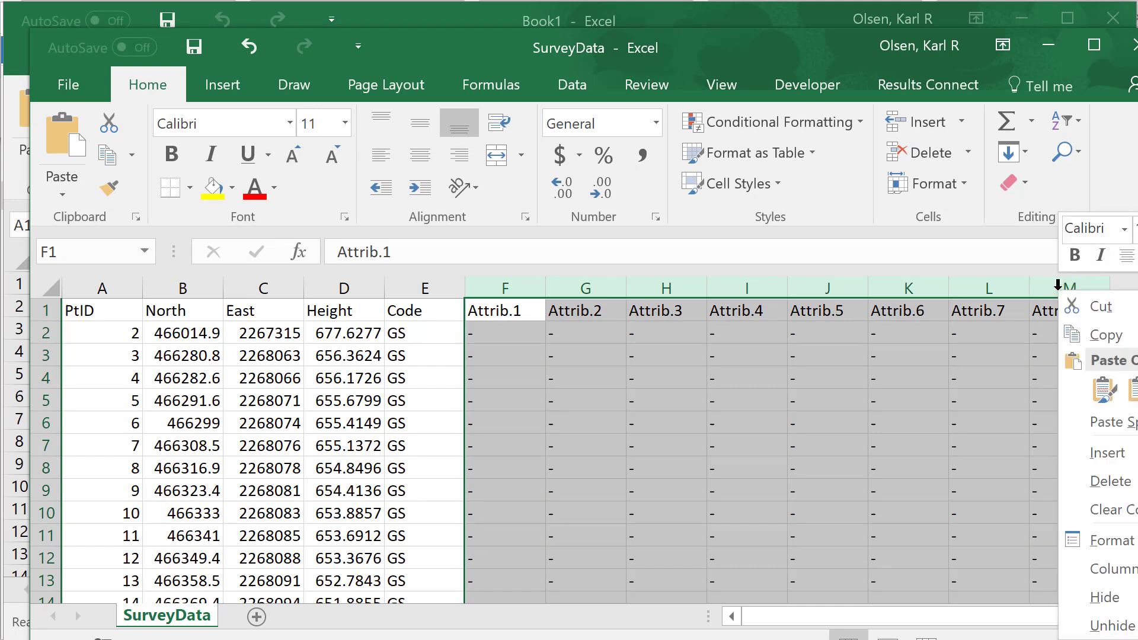
{"action": "left_click", "coordinate": [665, 445]}
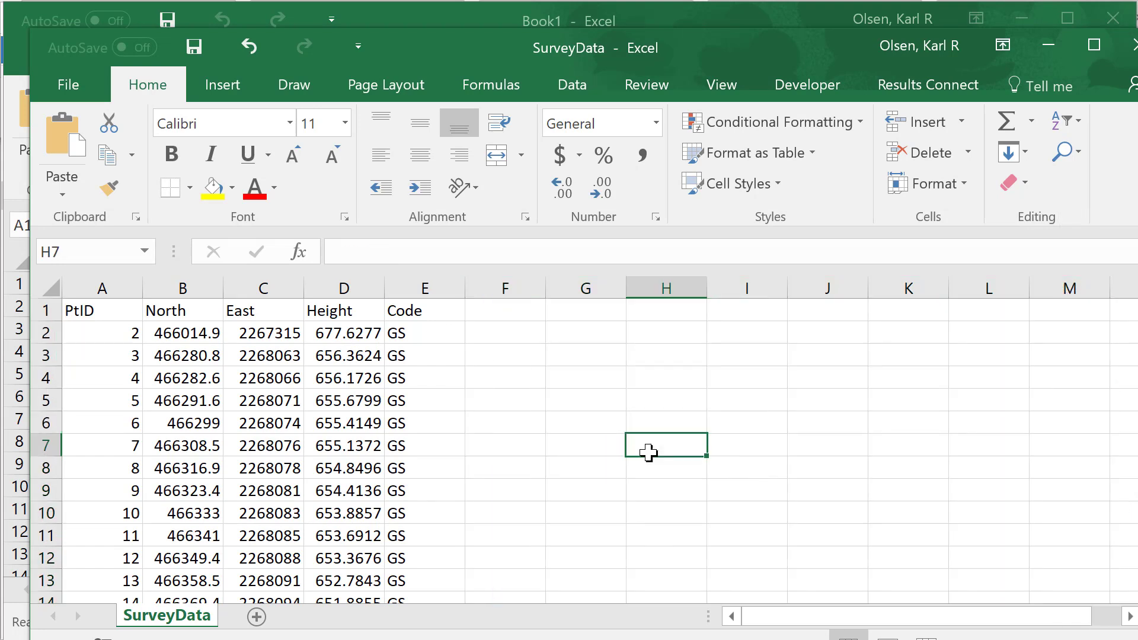
{"action": "left_click", "coordinate": [585, 377]}
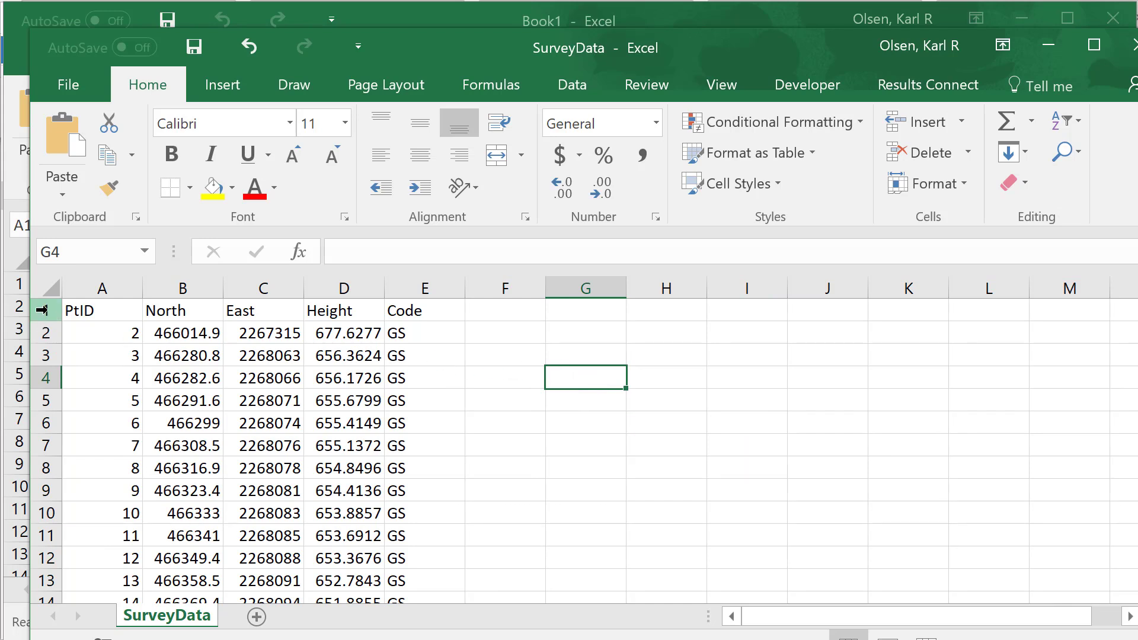
Delete row 1, the PtID/North/East/Height/Code header row
{"action": "left_click", "coordinate": [102, 310]}
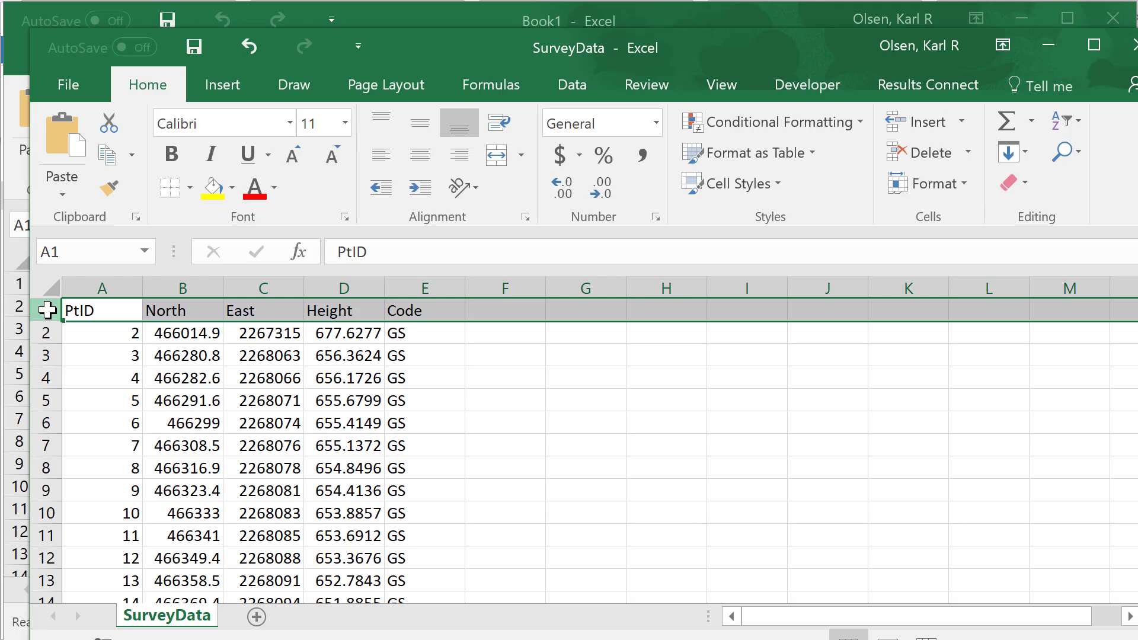
{"action": "right_click", "coordinate": [47, 309]}
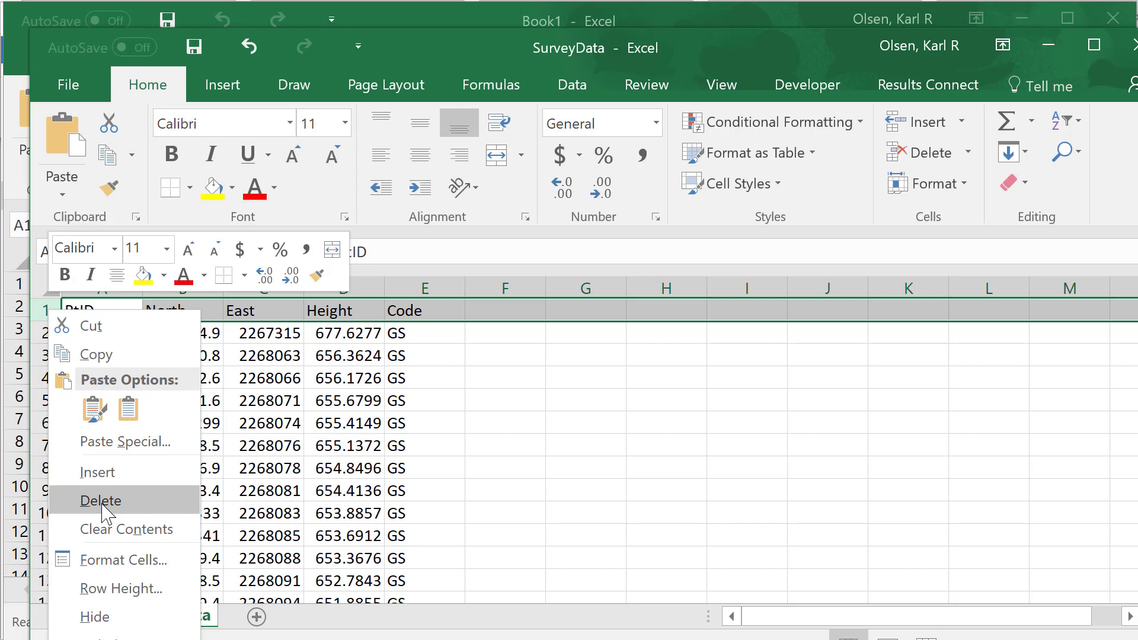
{"action": "left_click", "coordinate": [100, 501]}
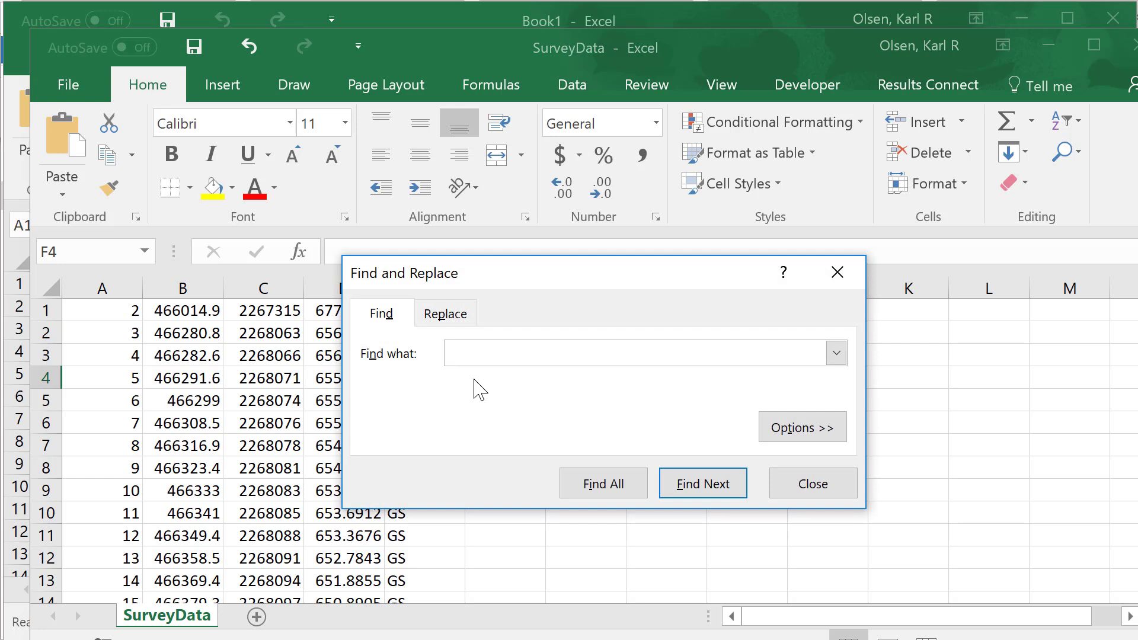
Replace All spaces across the sheet, confirm 4284 replacements, and close the dialog
{"action": "left_click", "coordinate": [445, 313]}
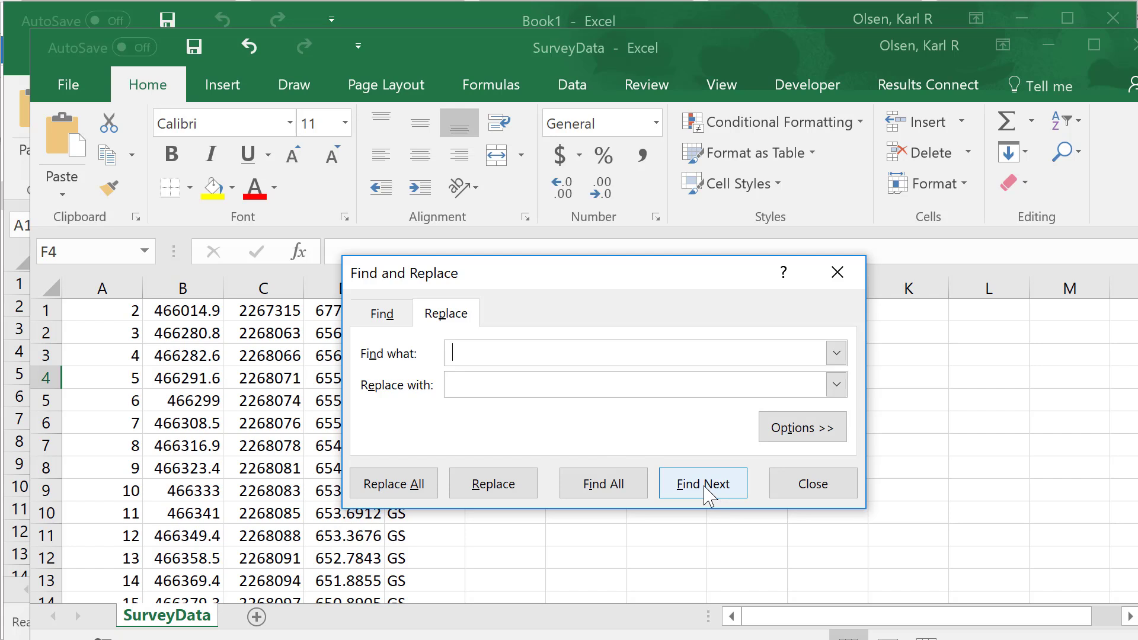
{"action": "left_click", "coordinate": [393, 483]}
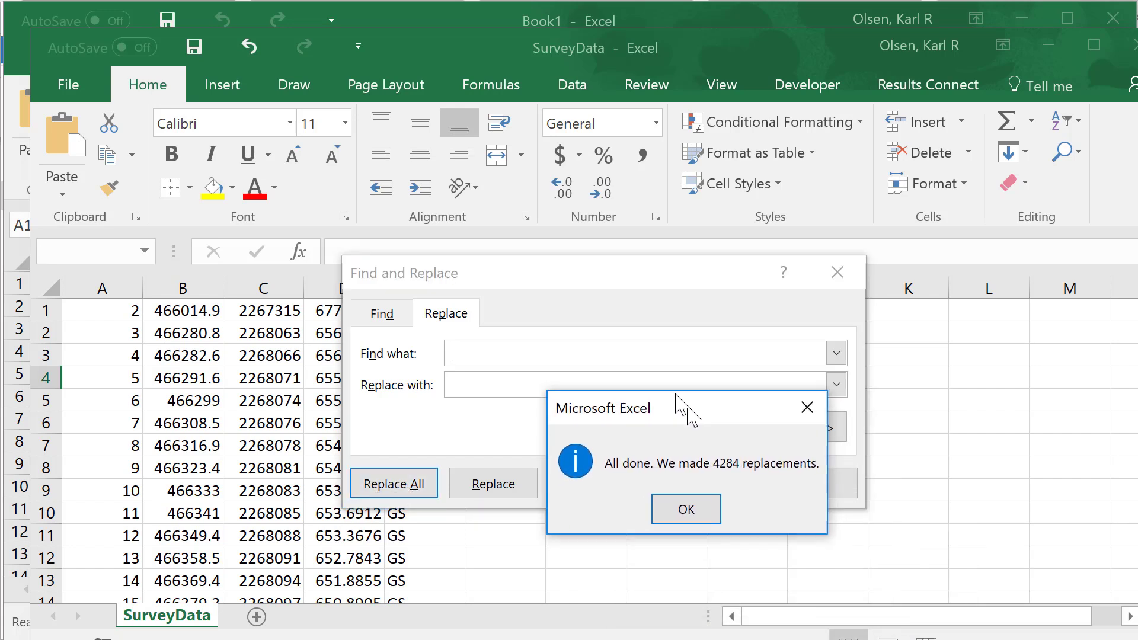
{"action": "left_click", "coordinate": [685, 507]}
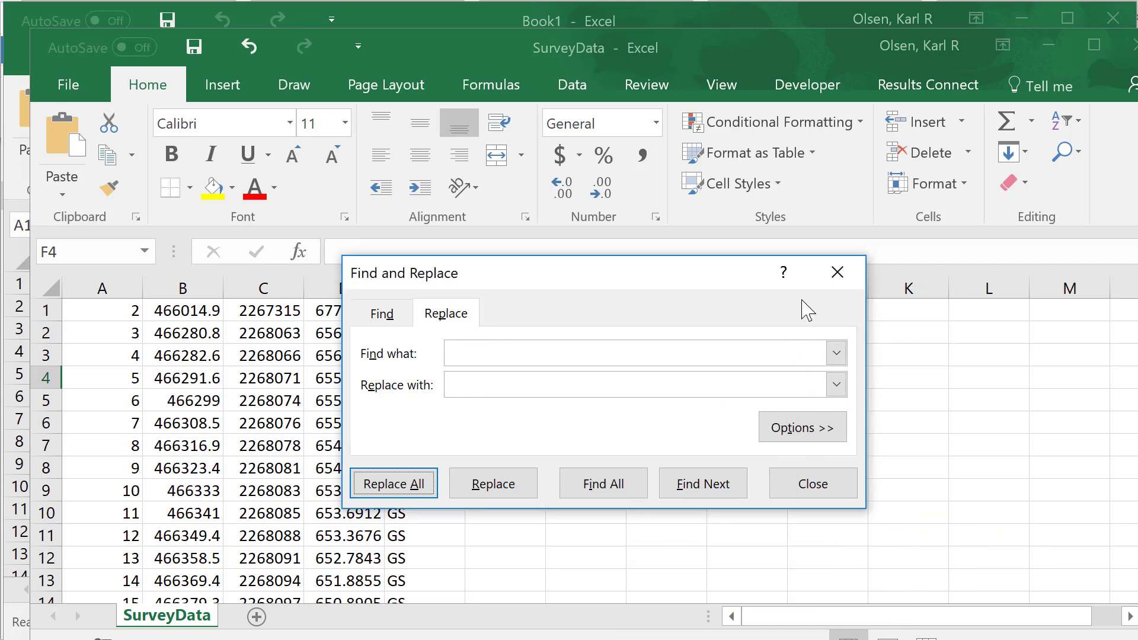
{"action": "left_click", "coordinate": [811, 483]}
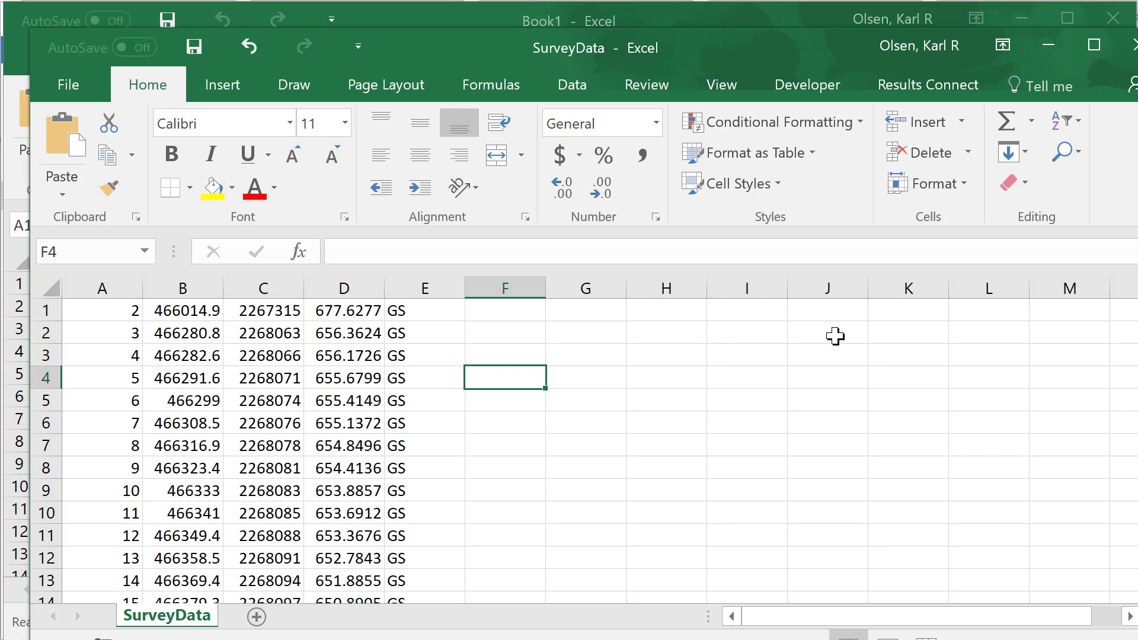
{"action": "mouse_move", "coordinate": [820, 356]}
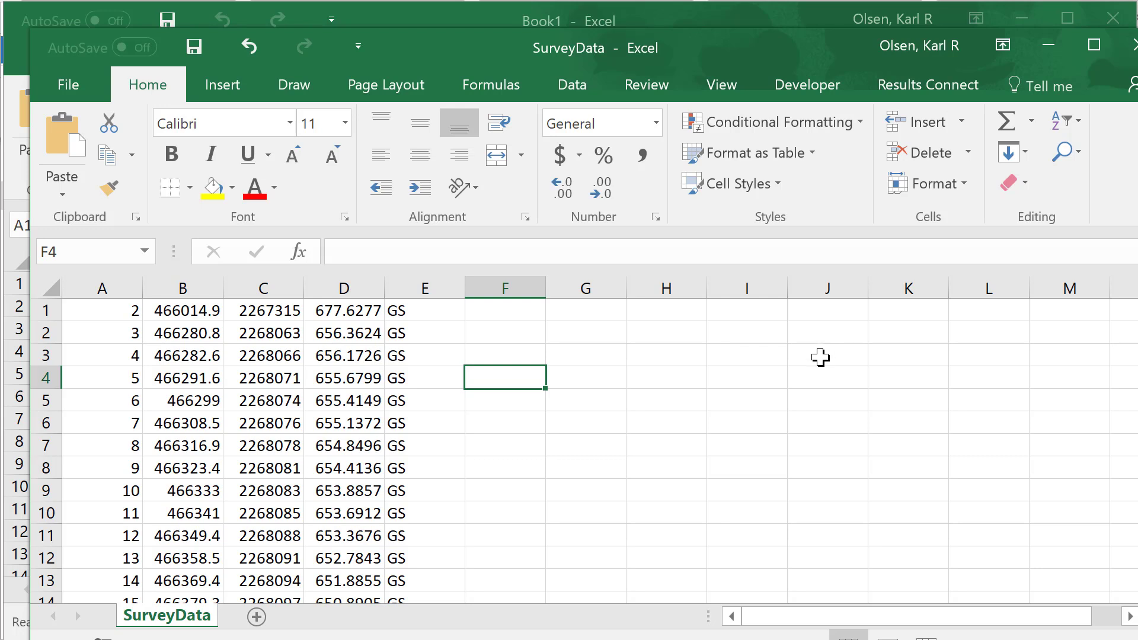
{"action": "mouse_move", "coordinate": [728, 427]}
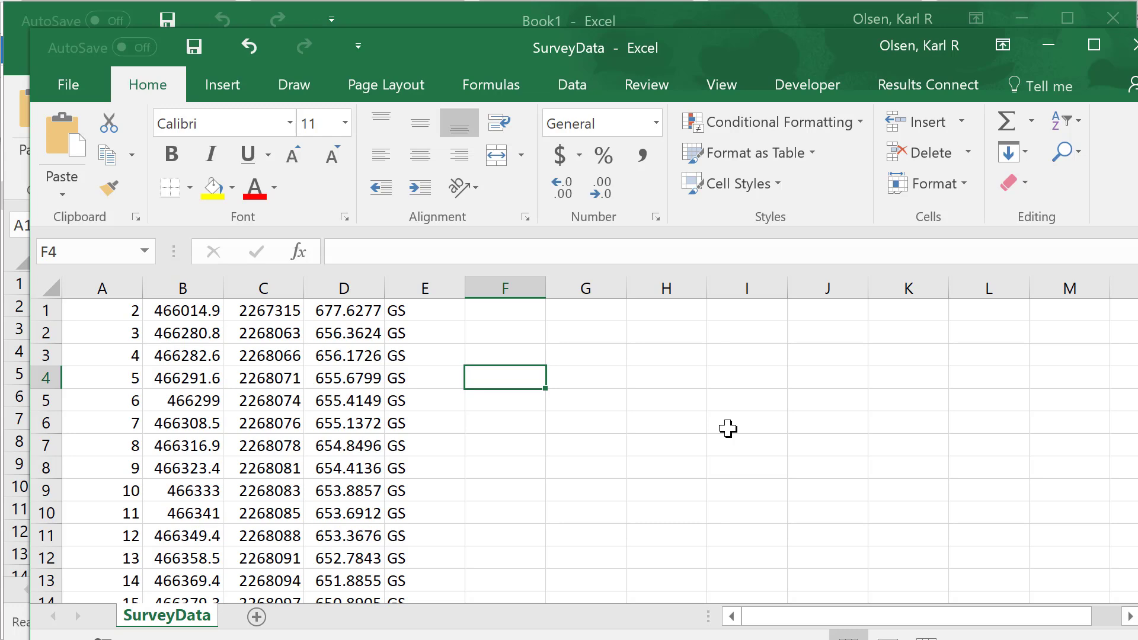
{"action": "mouse_move", "coordinate": [39, 41]}
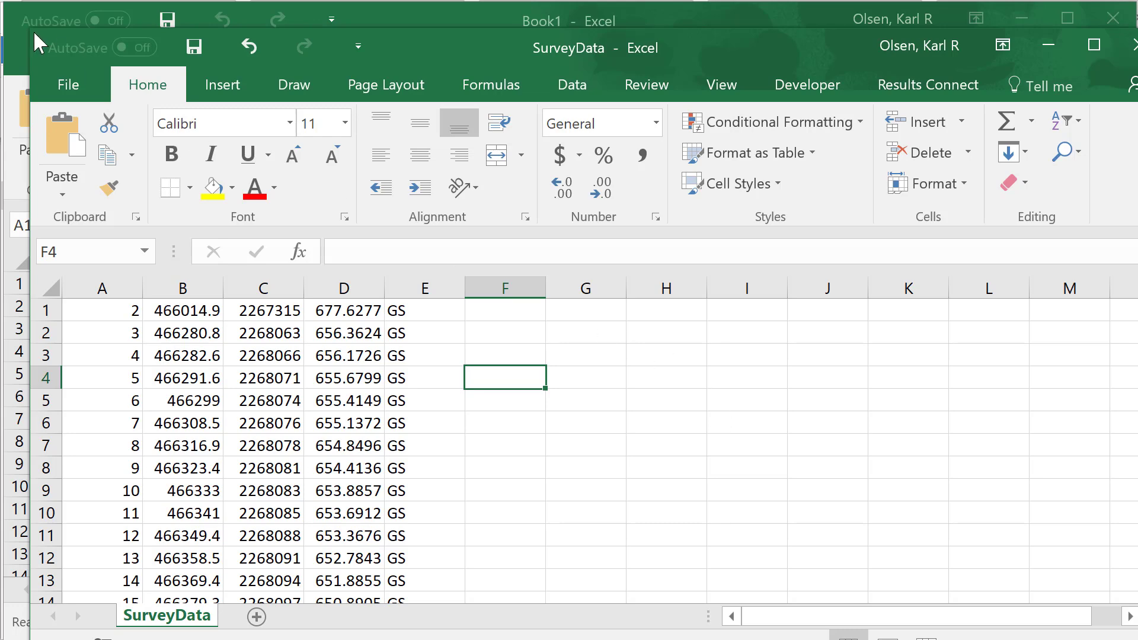
Start Save As and choose the CSV (Comma delimited) format
{"action": "left_click", "coordinate": [67, 84]}
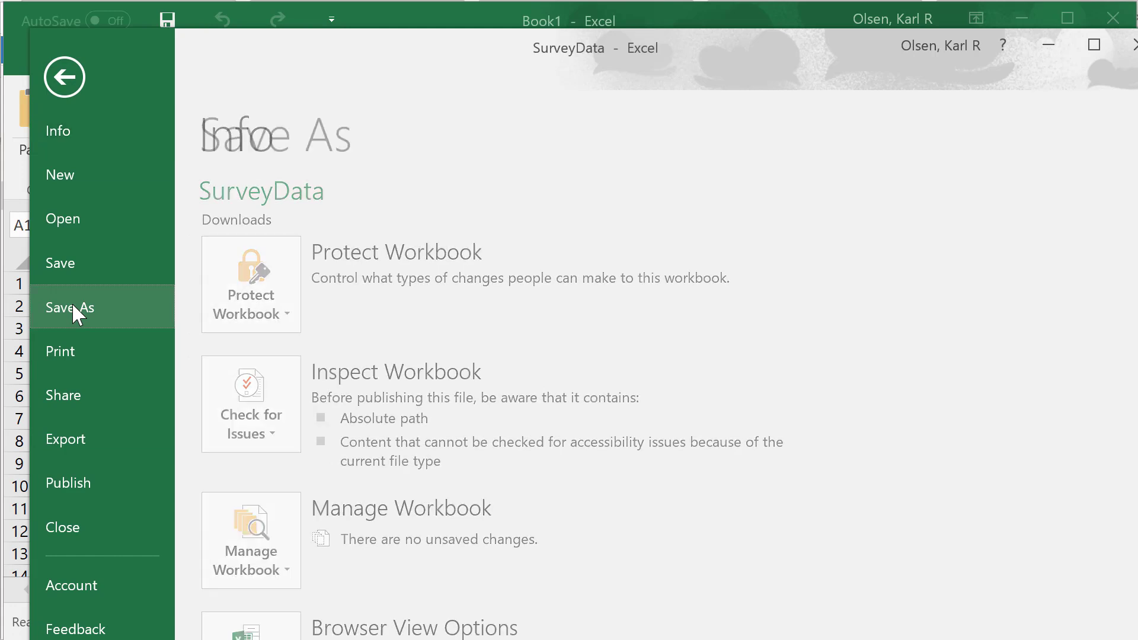
{"action": "left_click", "coordinate": [70, 307]}
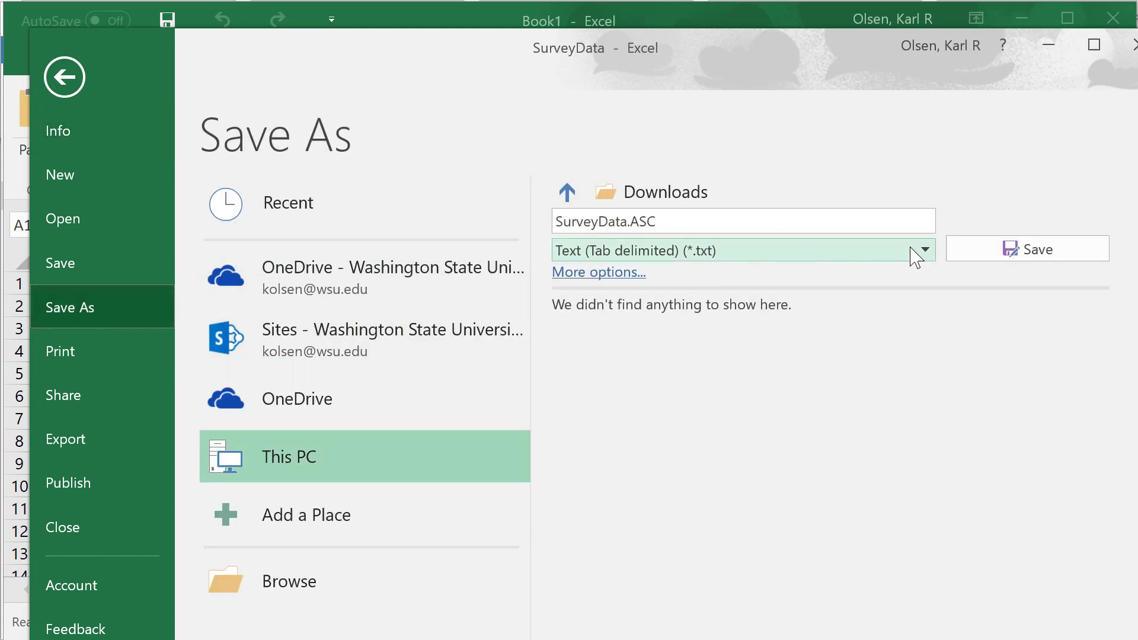
{"action": "left_click", "coordinate": [920, 250]}
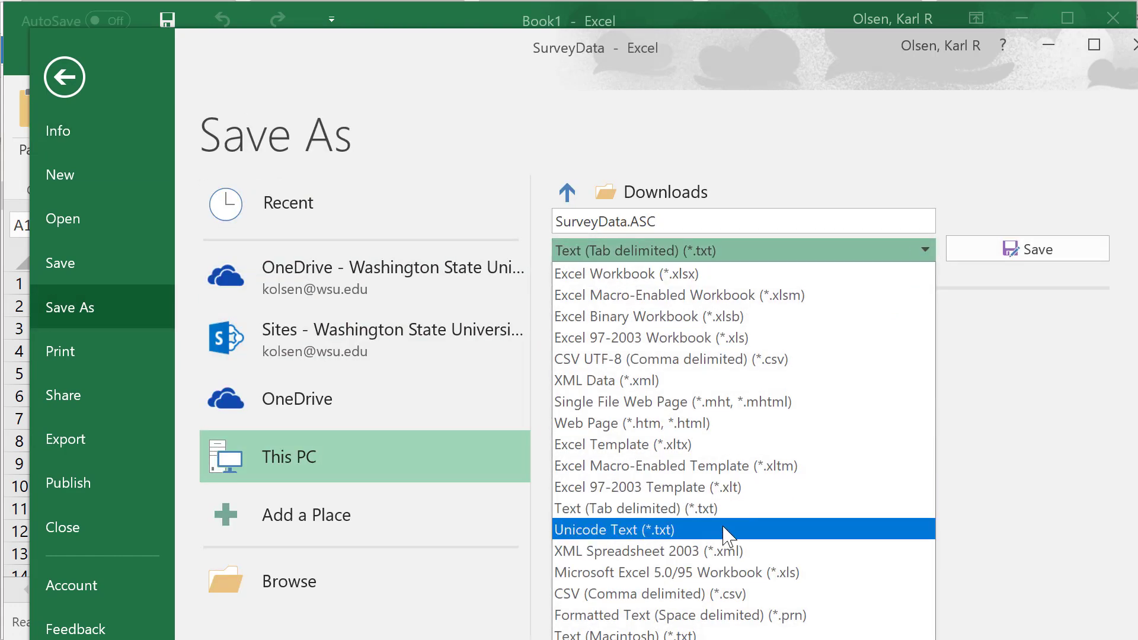
{"action": "left_click", "coordinate": [648, 594]}
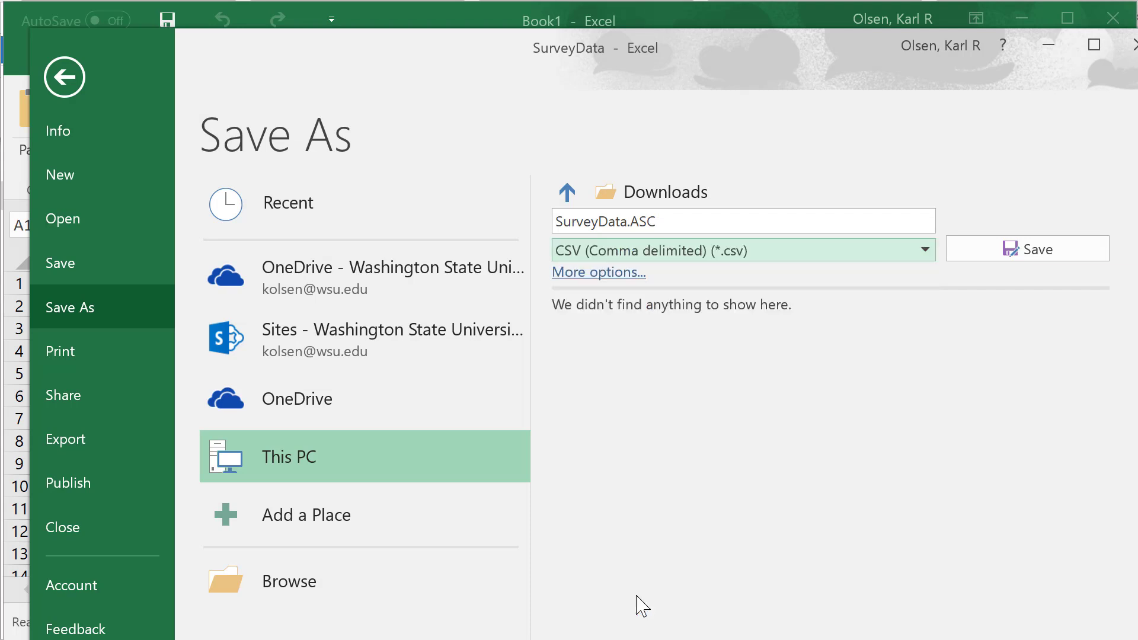
{"action": "mouse_move", "coordinate": [714, 221]}
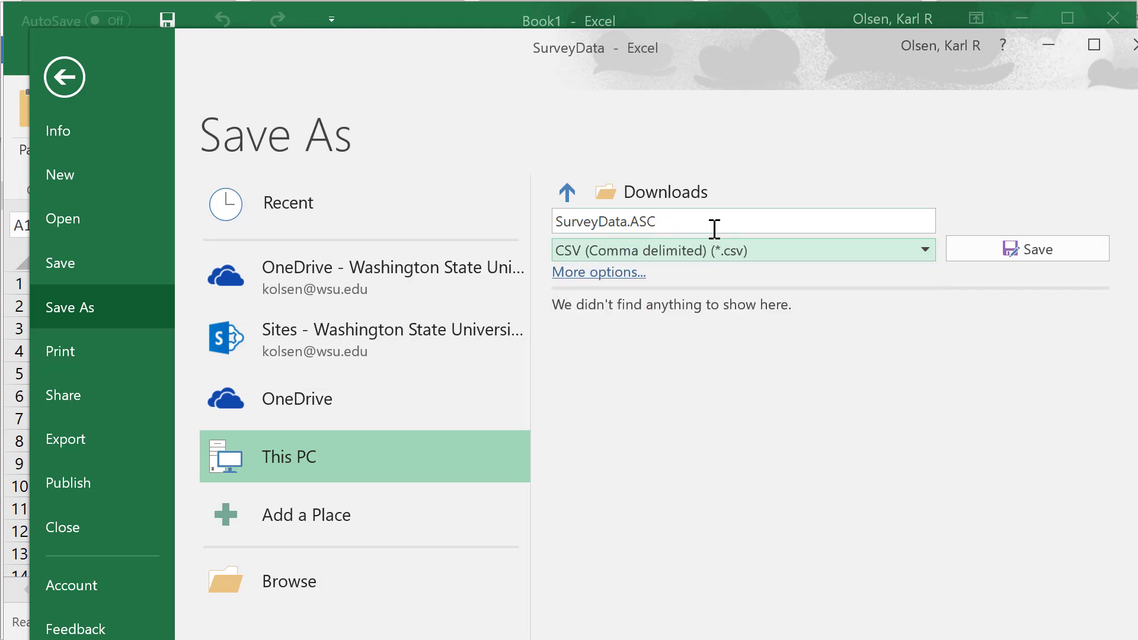
Rename the file to SurveyDataUpdated and save it
{"action": "double_click", "coordinate": [639, 220]}
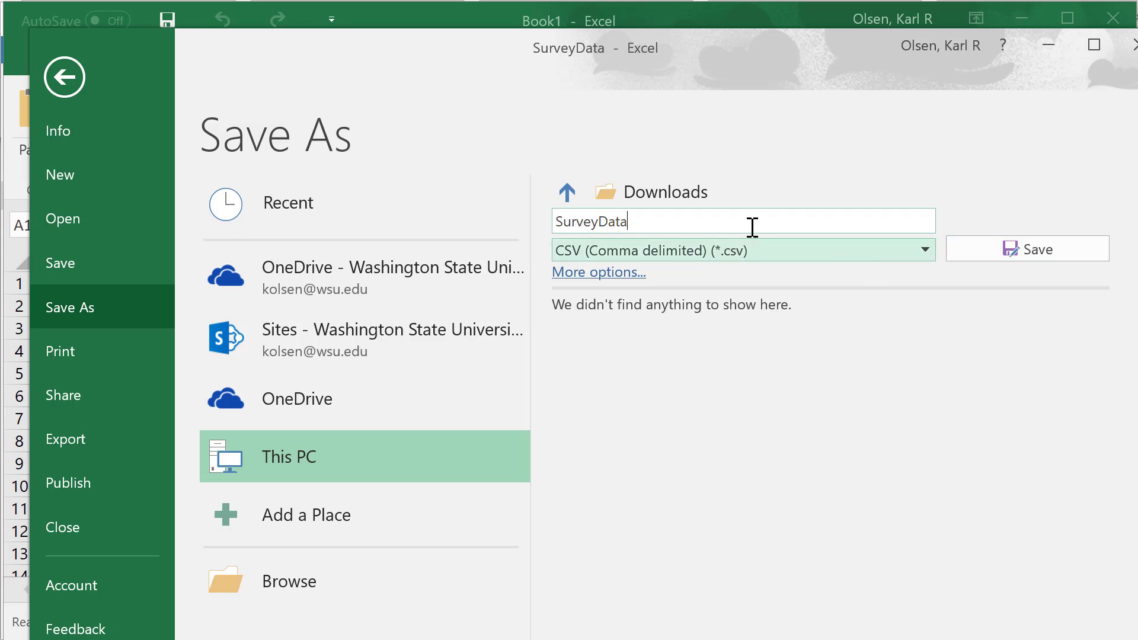
{"action": "type", "text": "Up"}
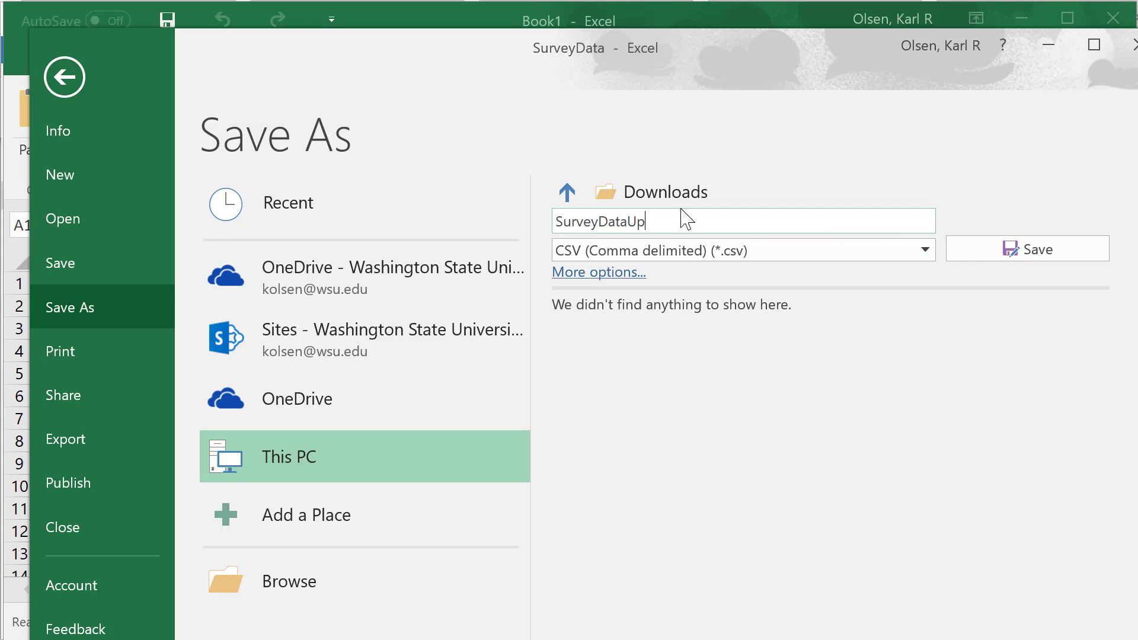
{"action": "type", "text": "dated"}
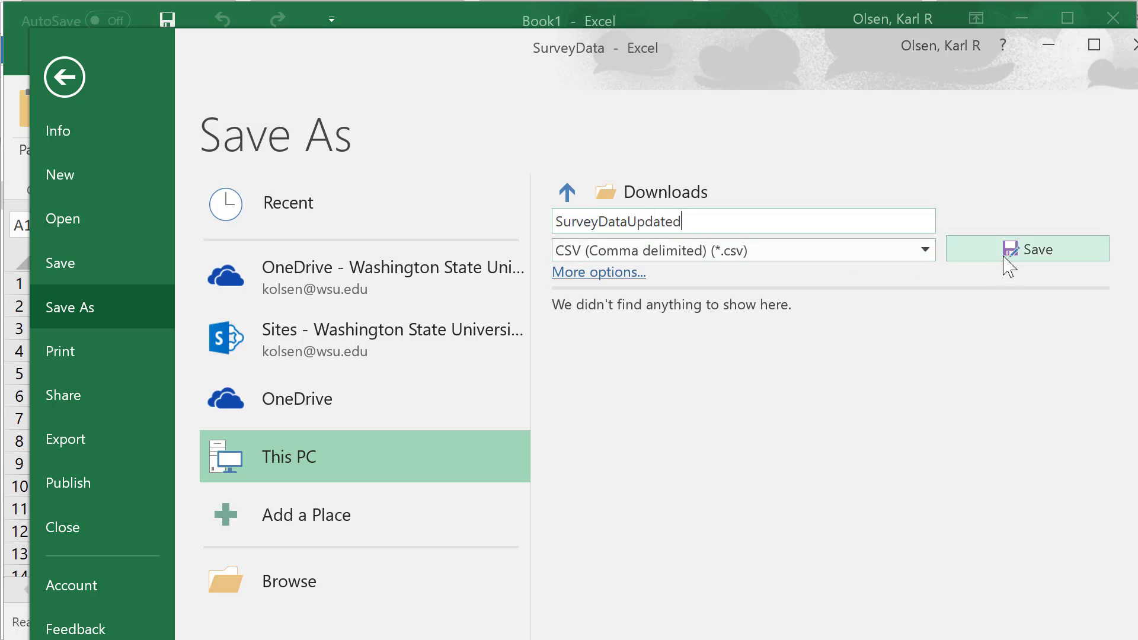
{"action": "left_click", "coordinate": [1026, 249]}
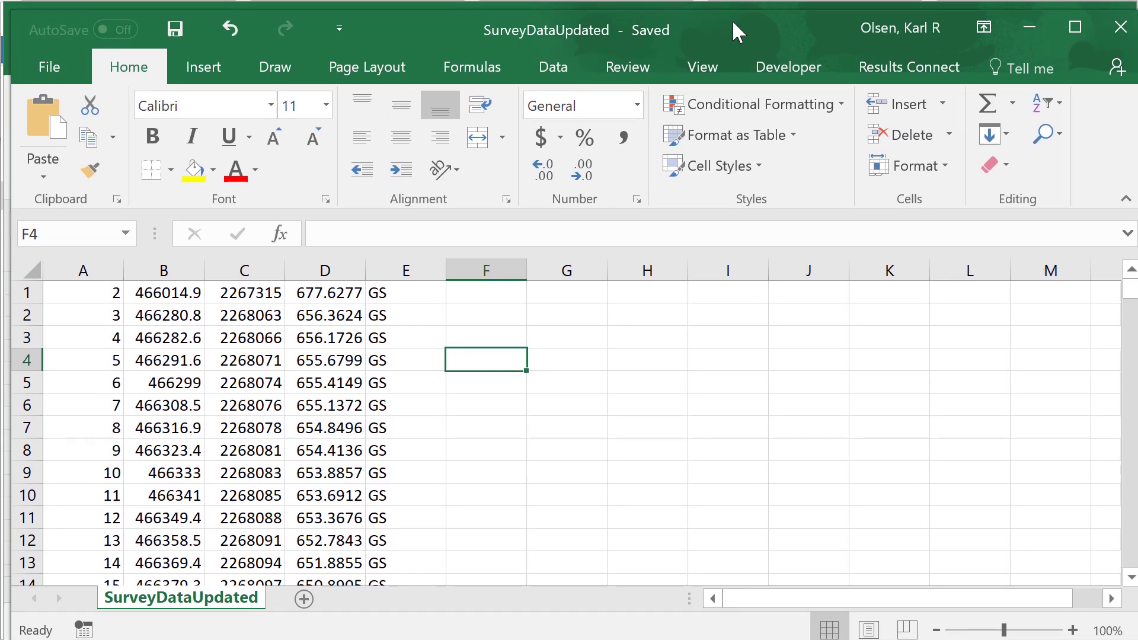
{"action": "mouse_move", "coordinate": [788, 29]}
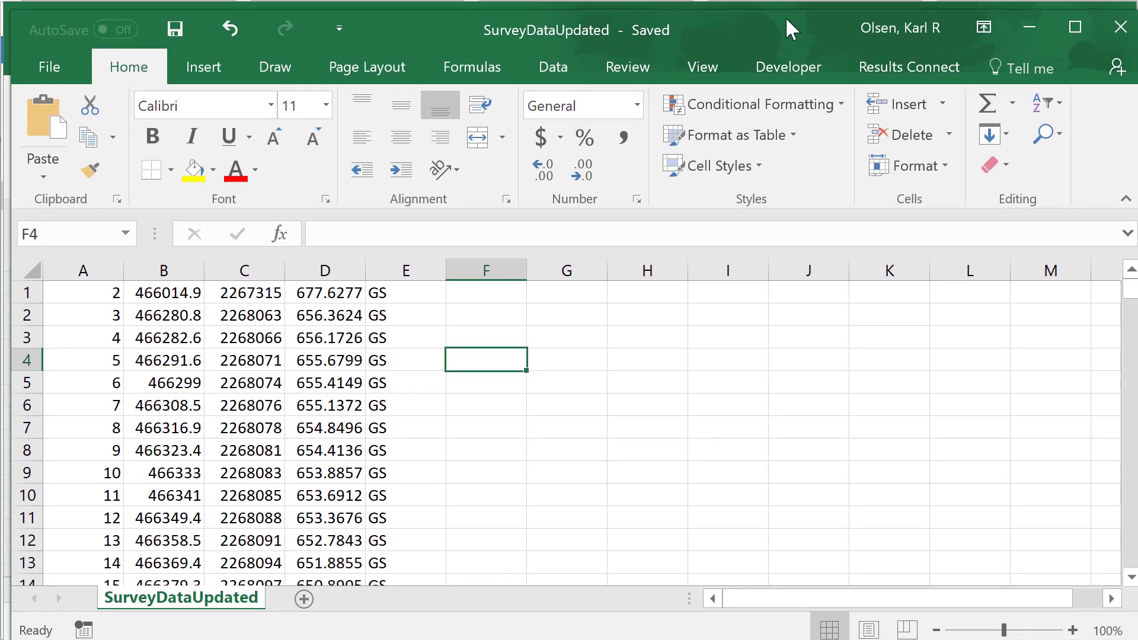